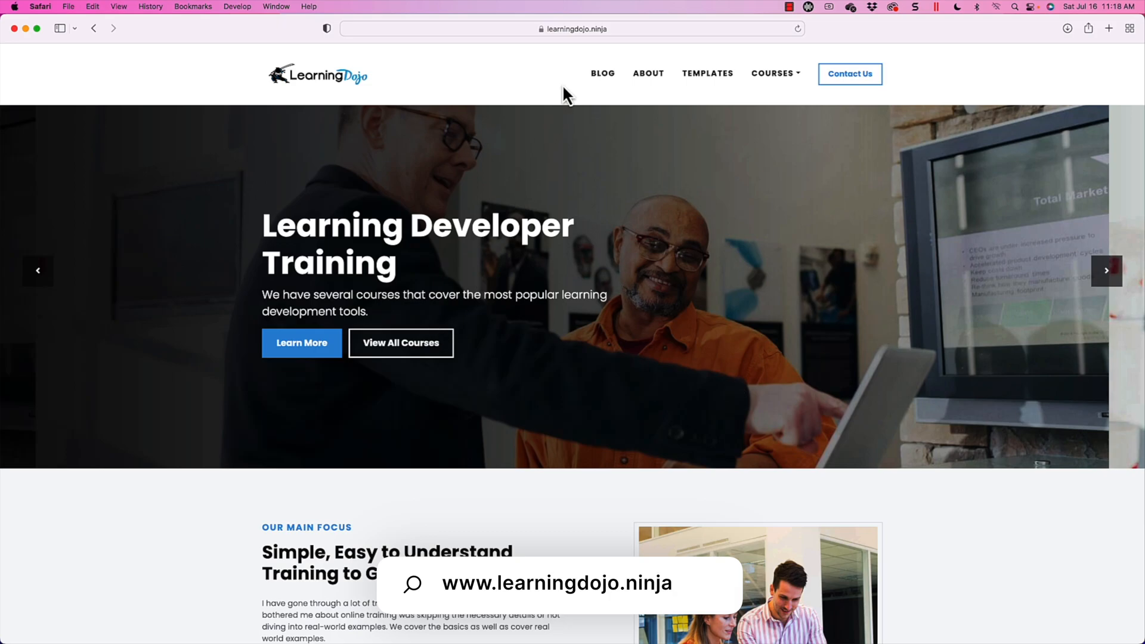
# - Browse the Learning Dojo blog and templates pages, then show the Courses menu
pyautogui.click(602, 73)
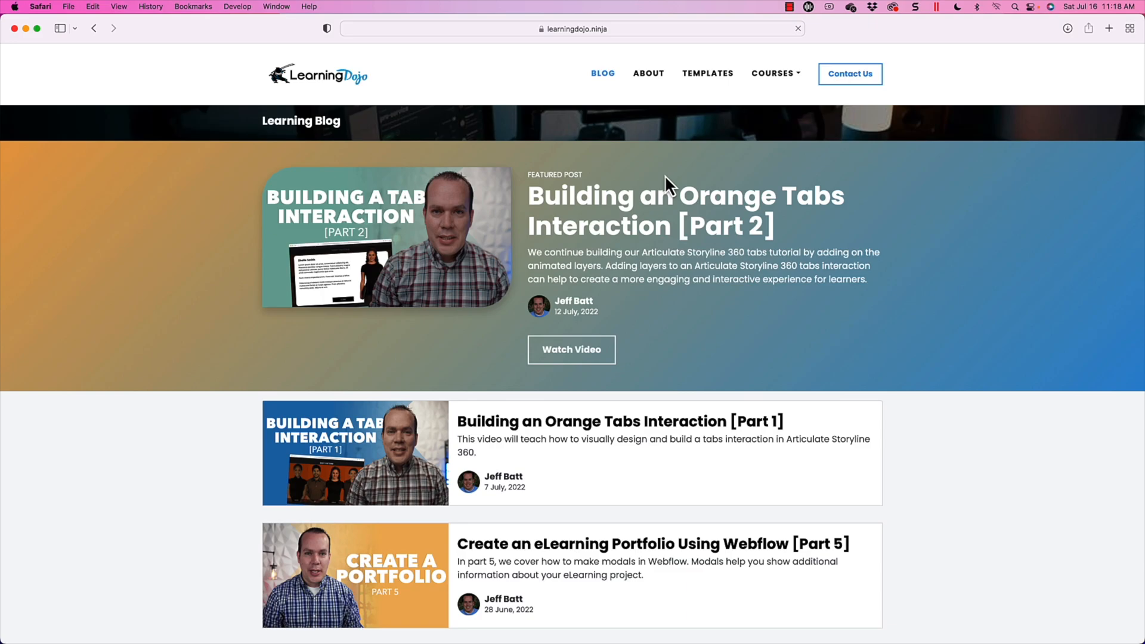
pyautogui.click(707, 73)
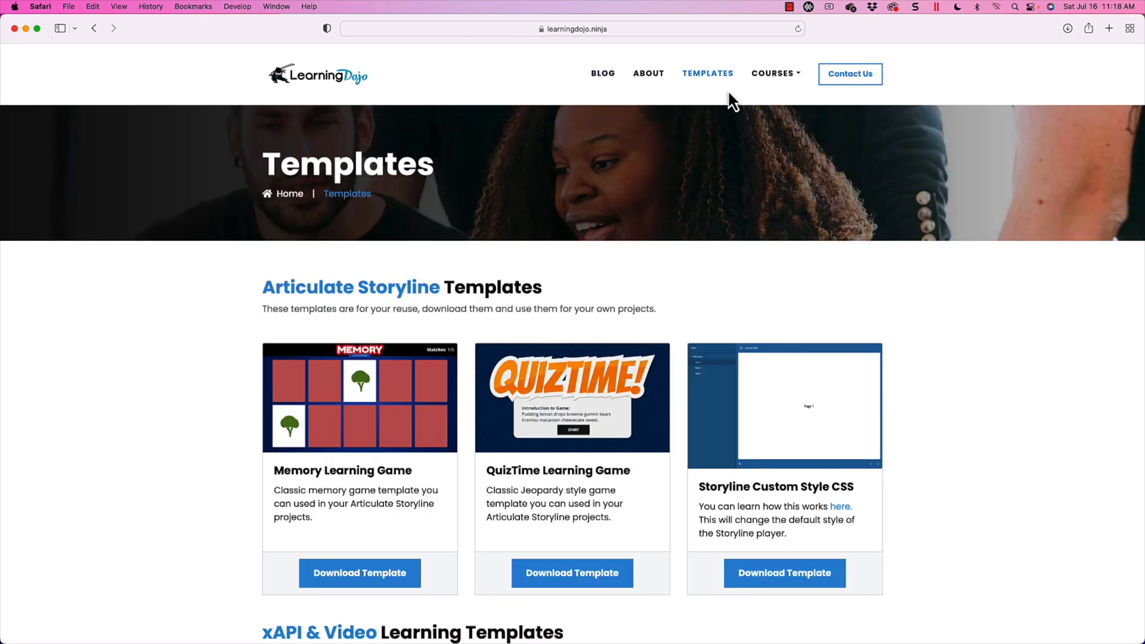
pyautogui.scroll(-3)
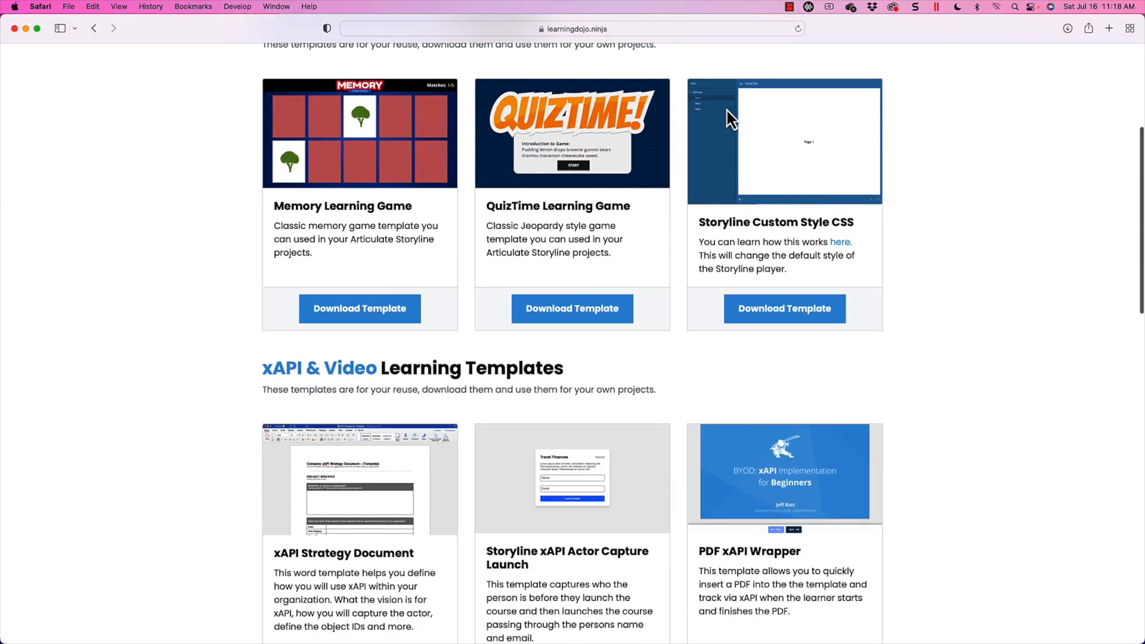
pyautogui.scroll(-3)
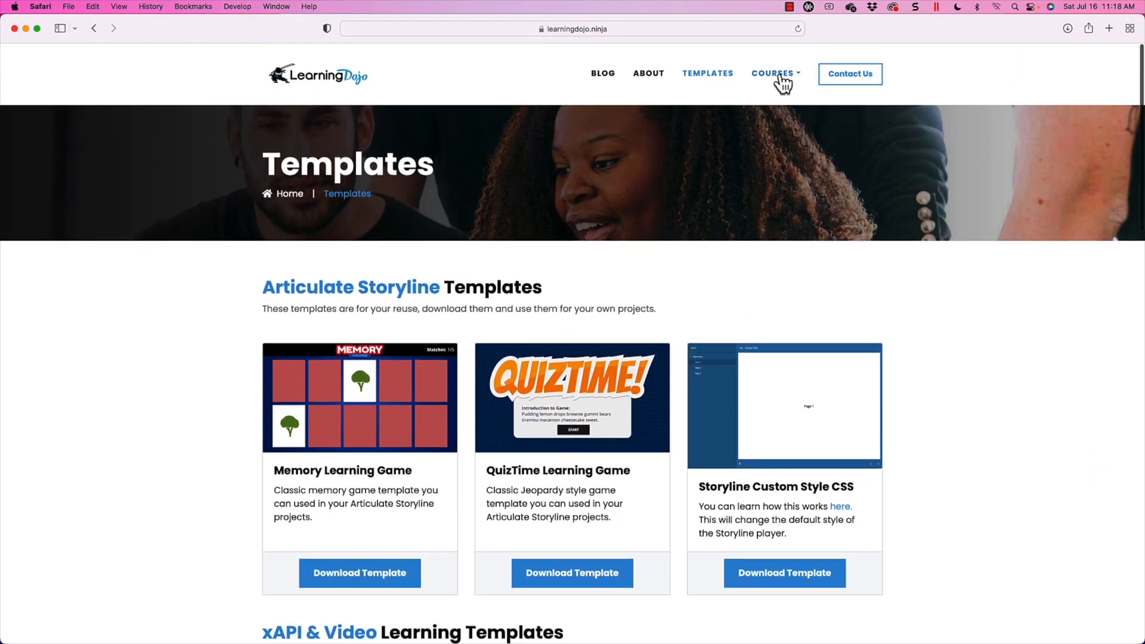
pyautogui.click(772, 73)
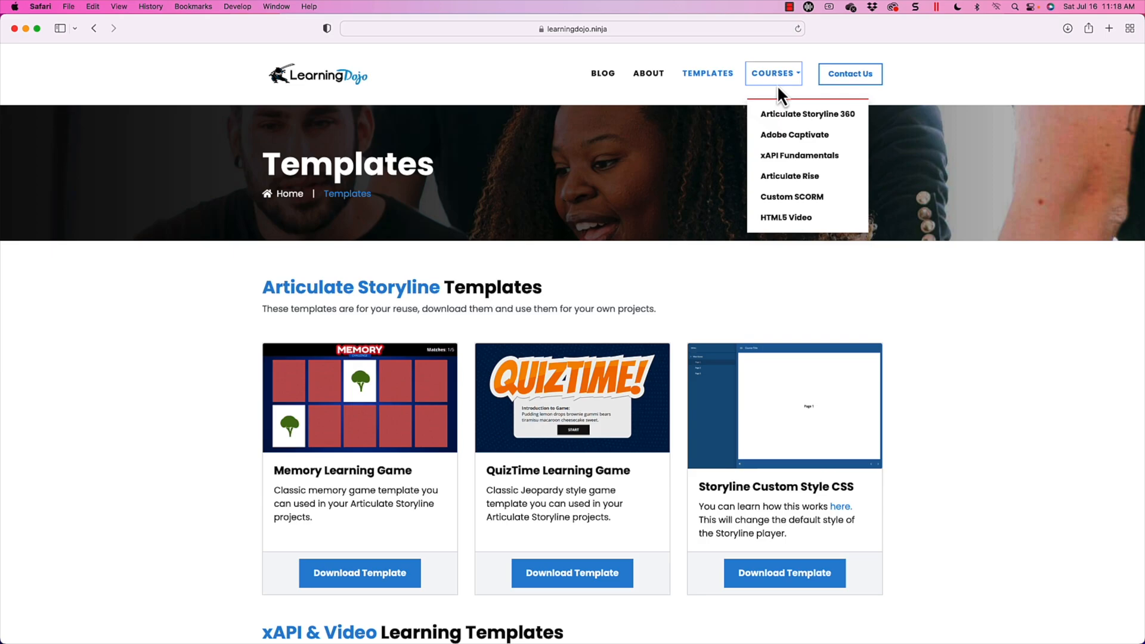
pyautogui.moveTo(798, 126)
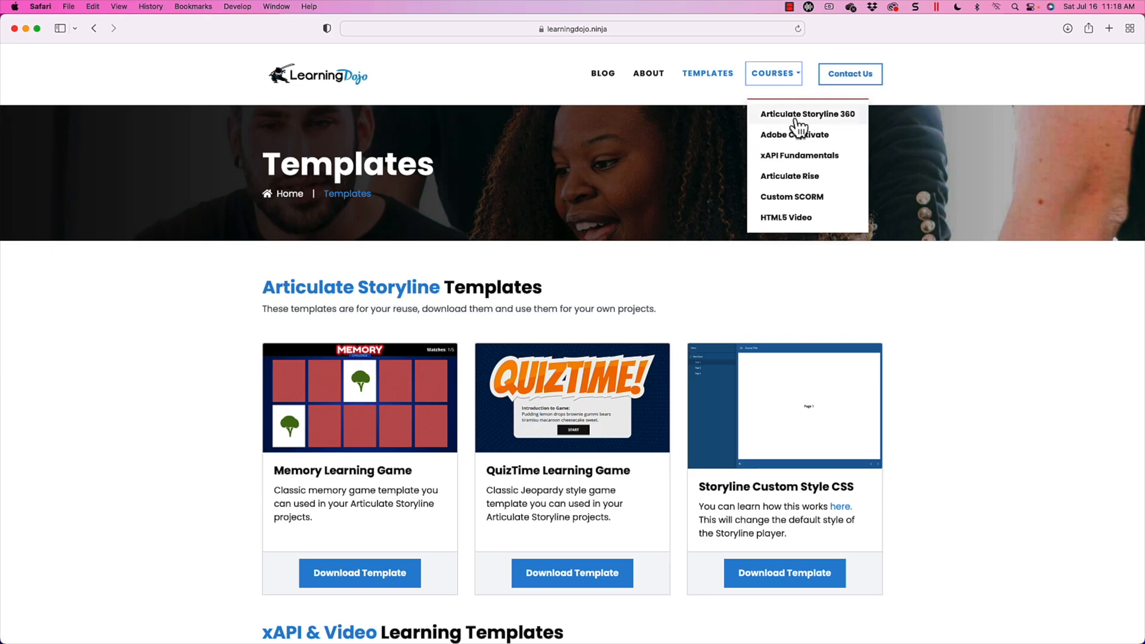
pyautogui.moveTo(799, 135)
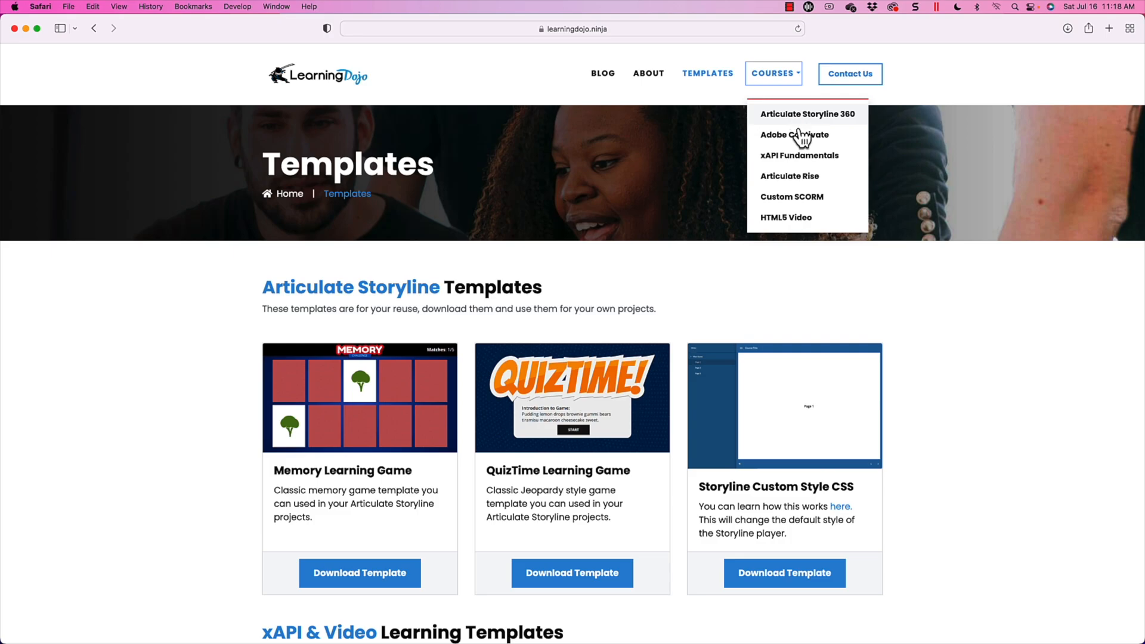
pyautogui.moveTo(804, 165)
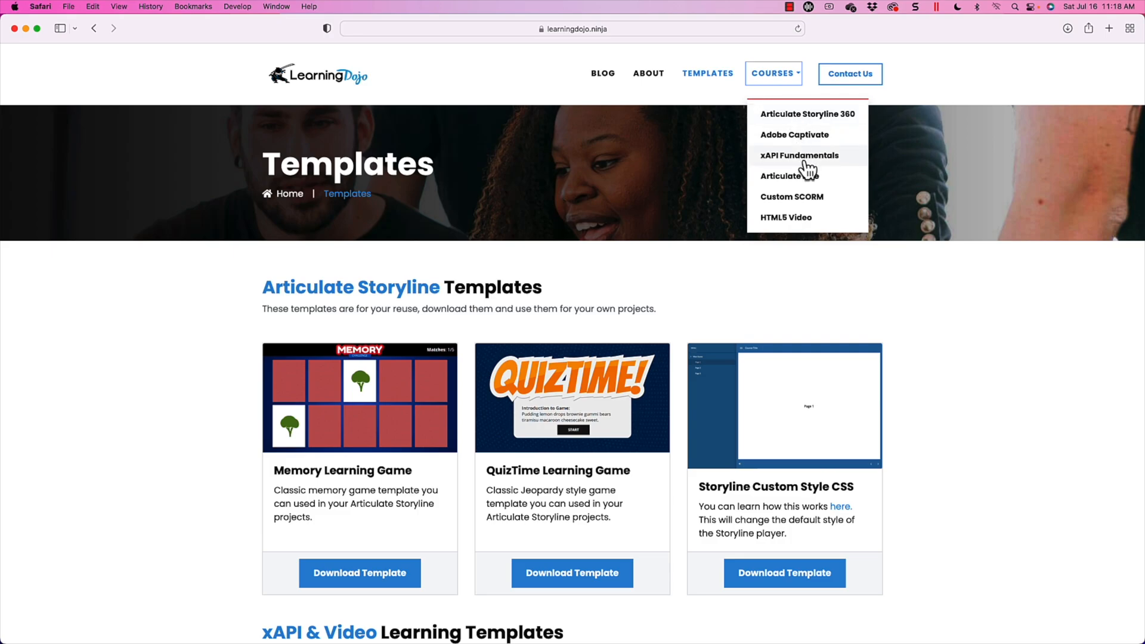
pyautogui.moveTo(807, 211)
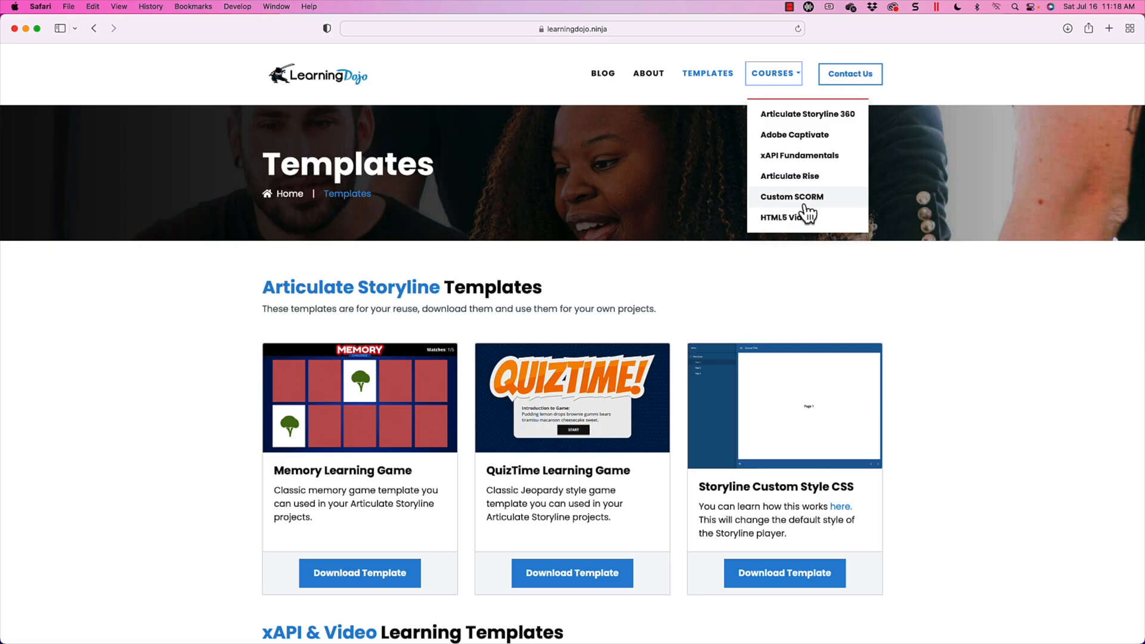
pyautogui.moveTo(787, 217)
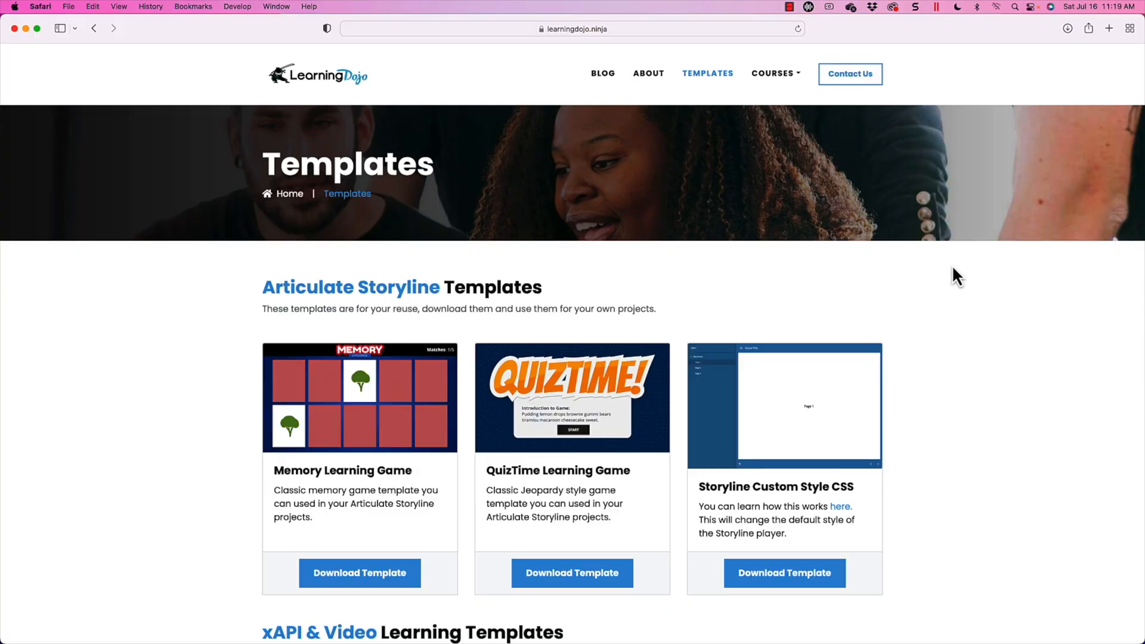
# - View the Tab 1 layer, go back to Main, and show TAB 1's states
pyautogui.click(634, 631)
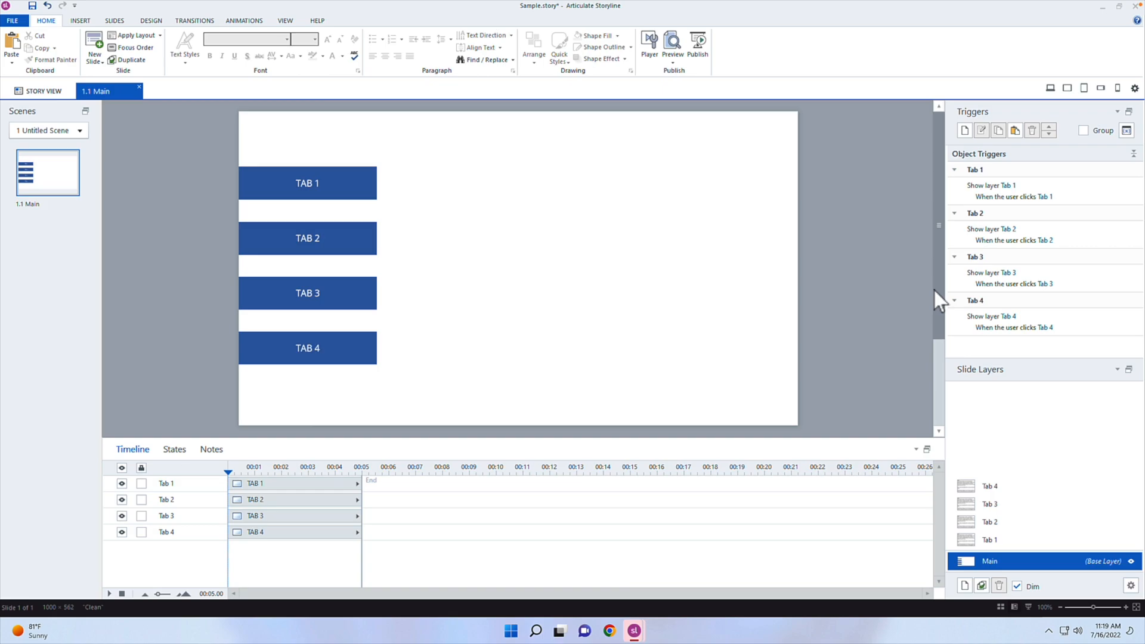
pyautogui.moveTo(357, 187)
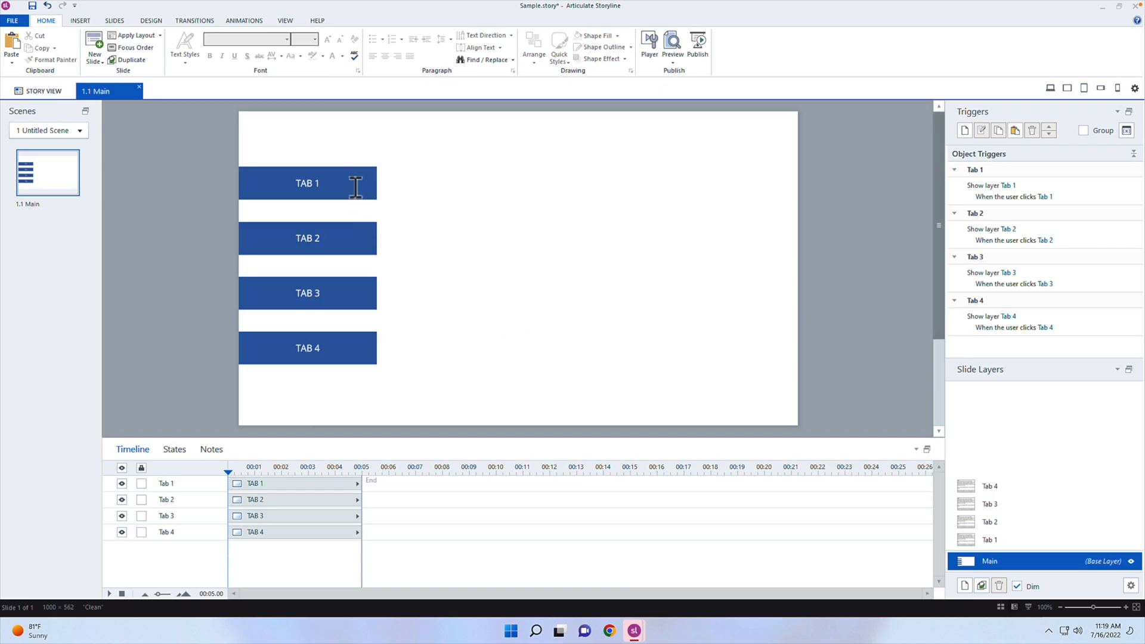
pyautogui.click(990, 540)
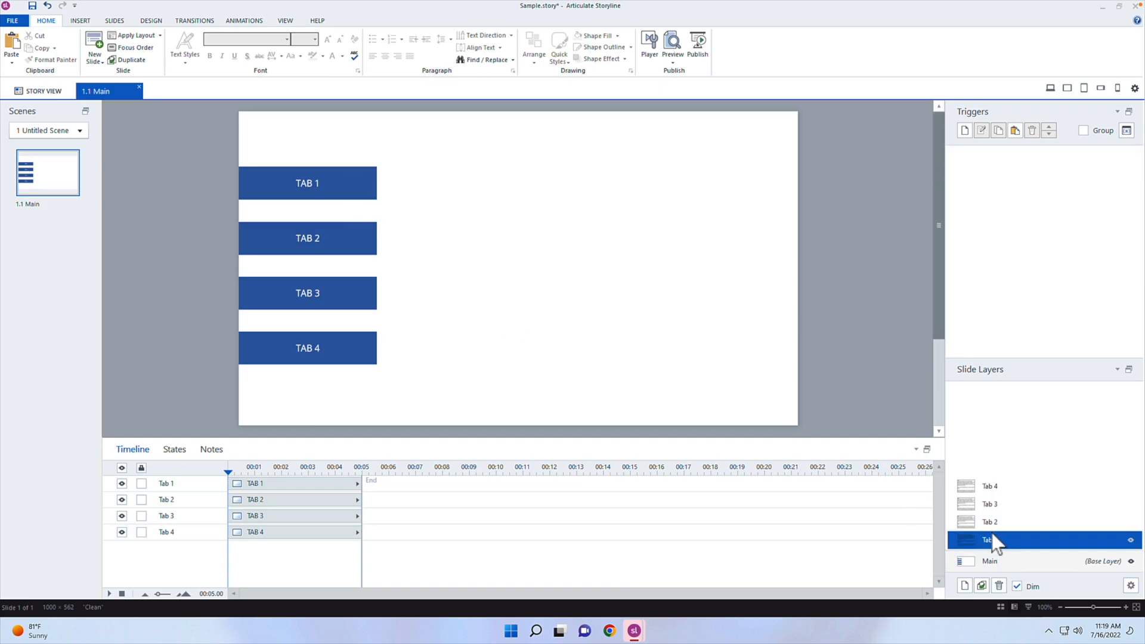
pyautogui.click(989, 504)
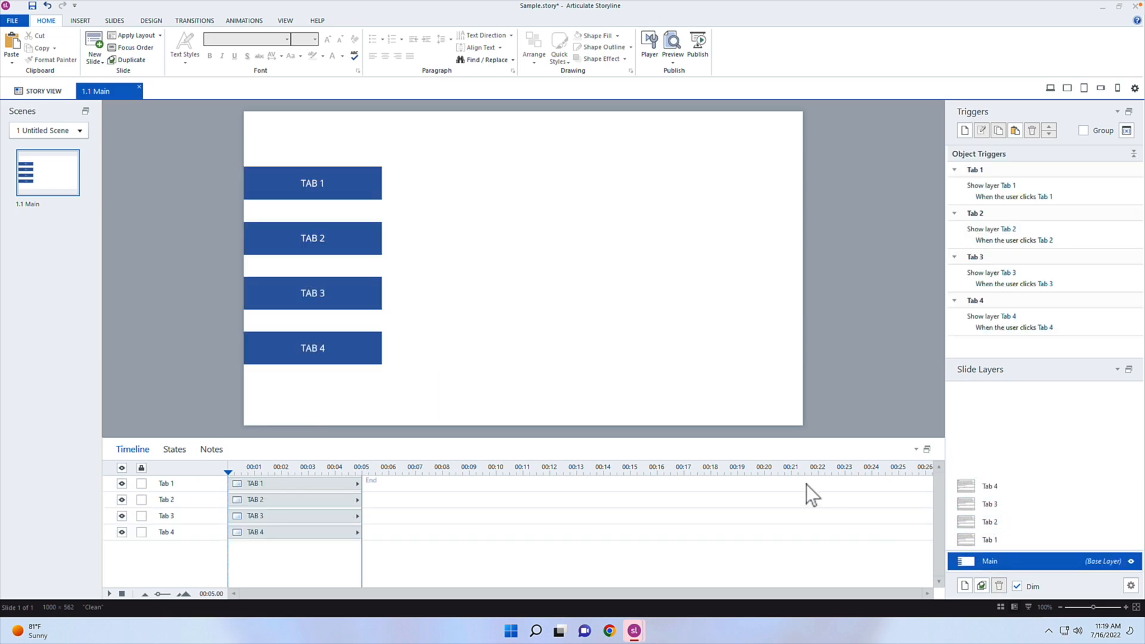
pyautogui.moveTo(803, 355)
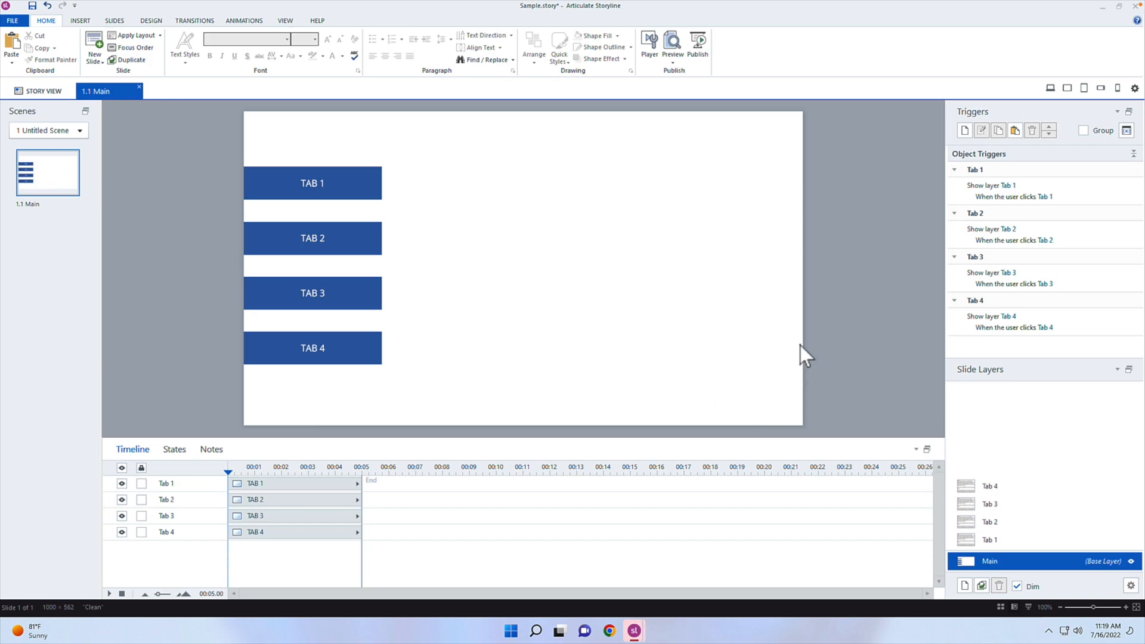
pyautogui.moveTo(801, 320)
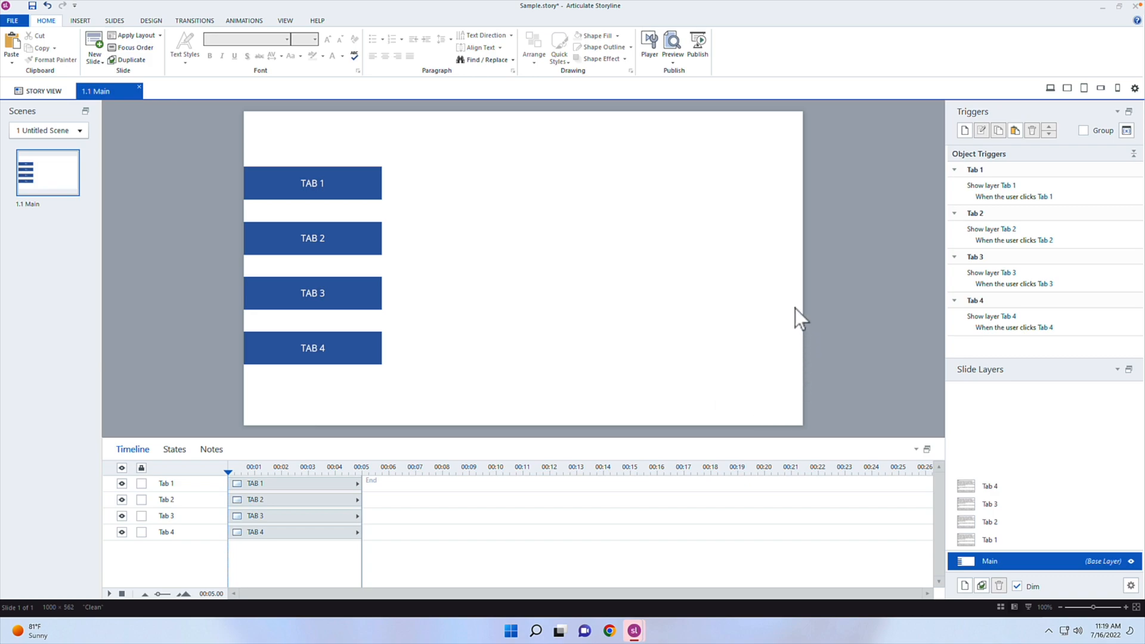
pyautogui.moveTo(449, 146)
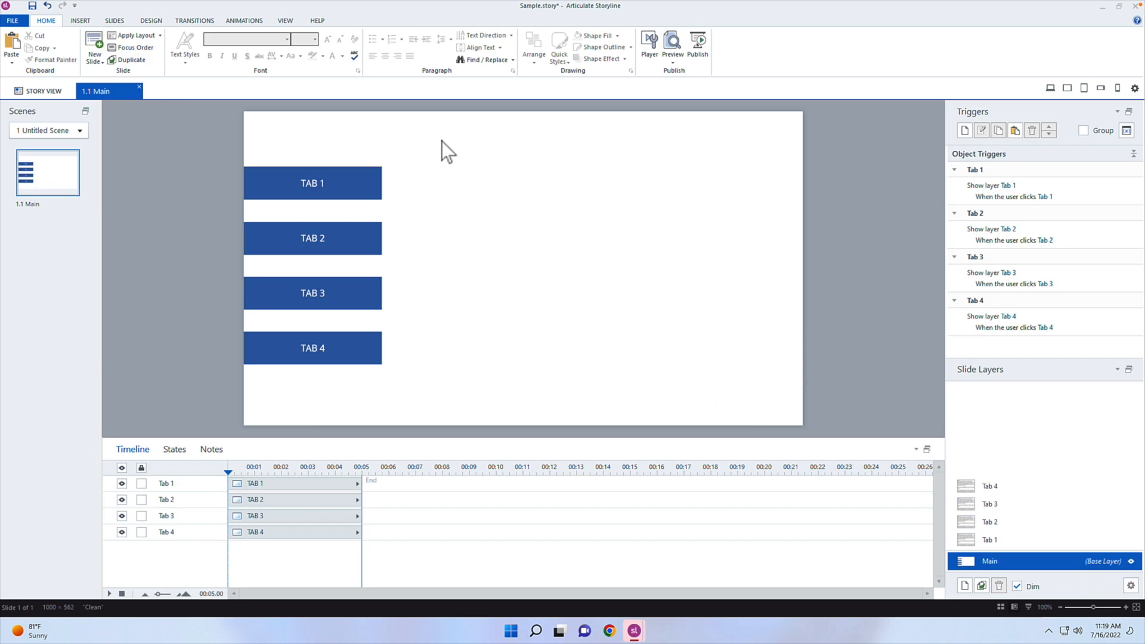
pyautogui.click(311, 182)
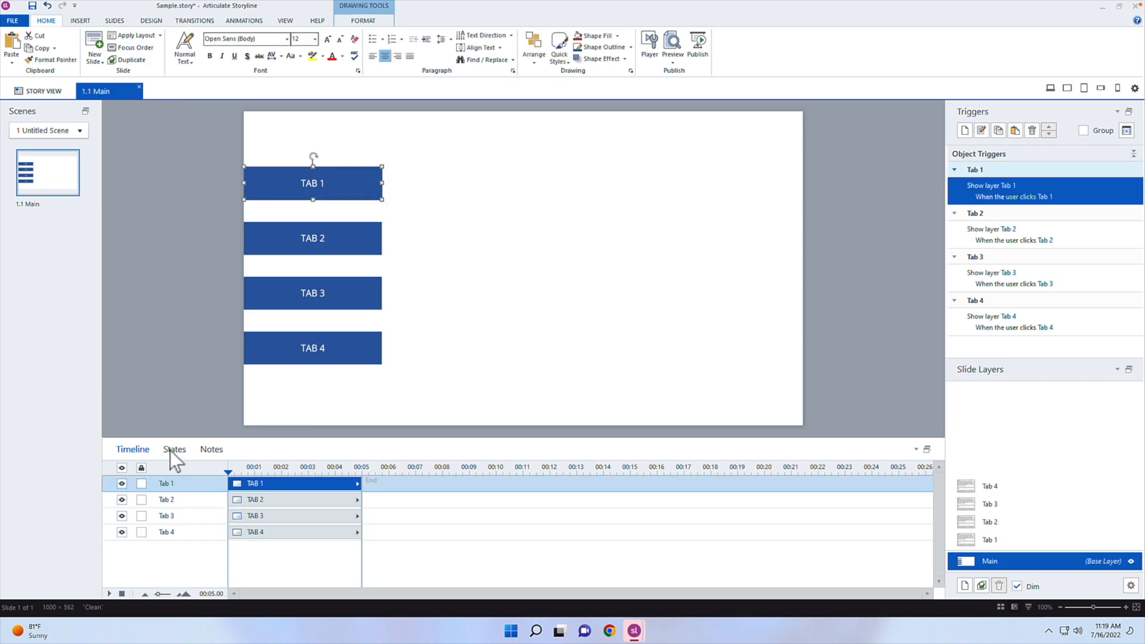
pyautogui.click(174, 449)
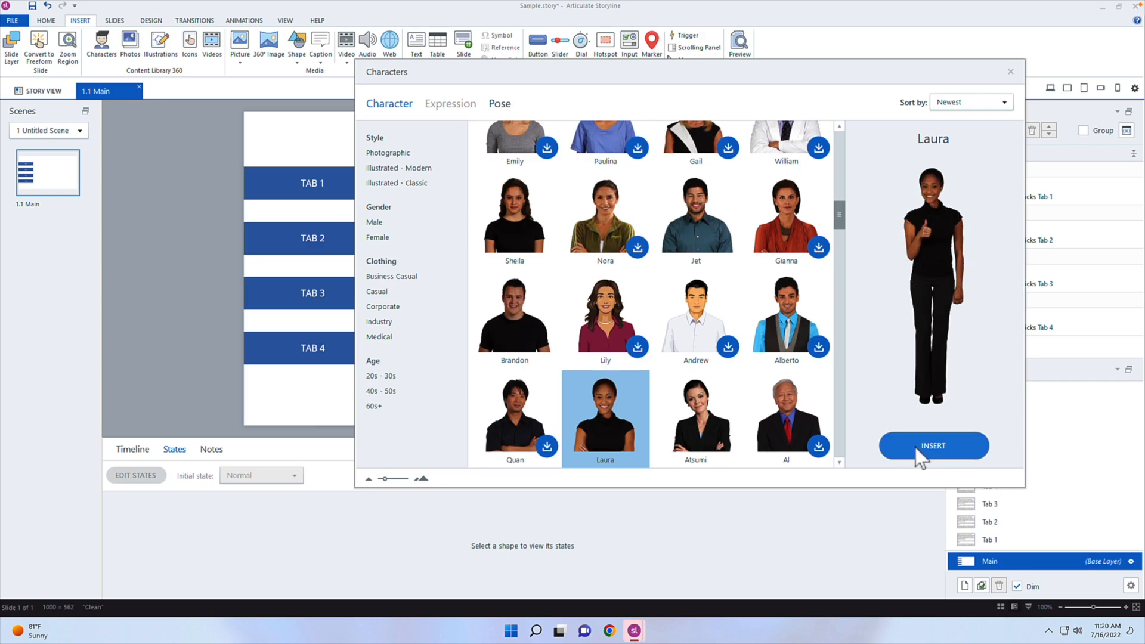
# - Add the thumbs-up Laura character, move it to the slide's right edge, and select it
pyautogui.click(933, 445)
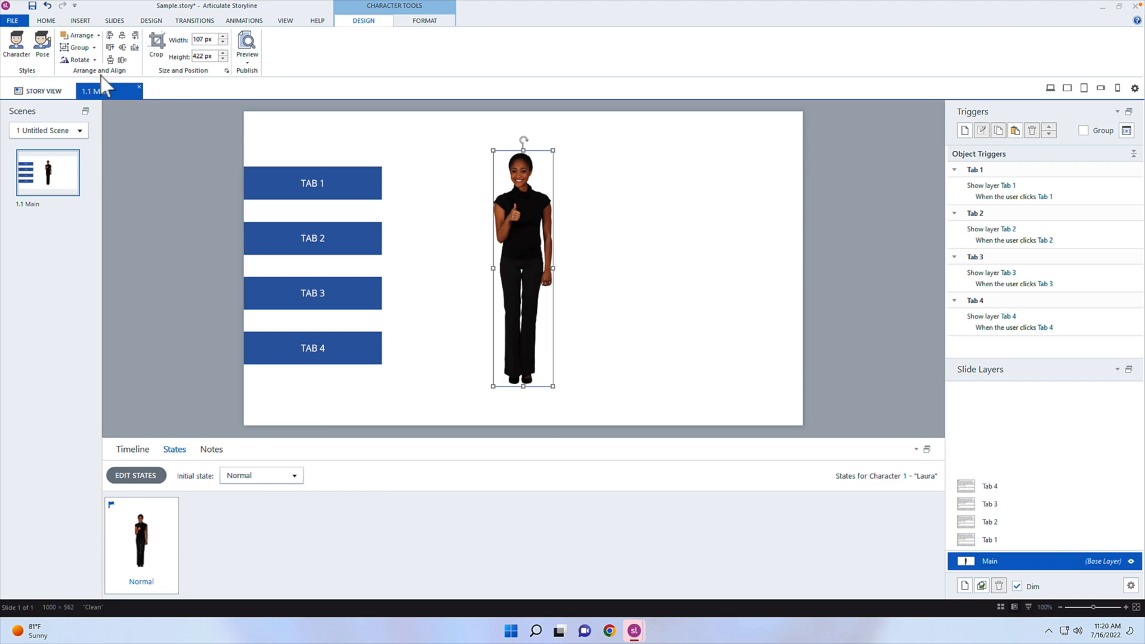
pyautogui.moveTo(380, 37)
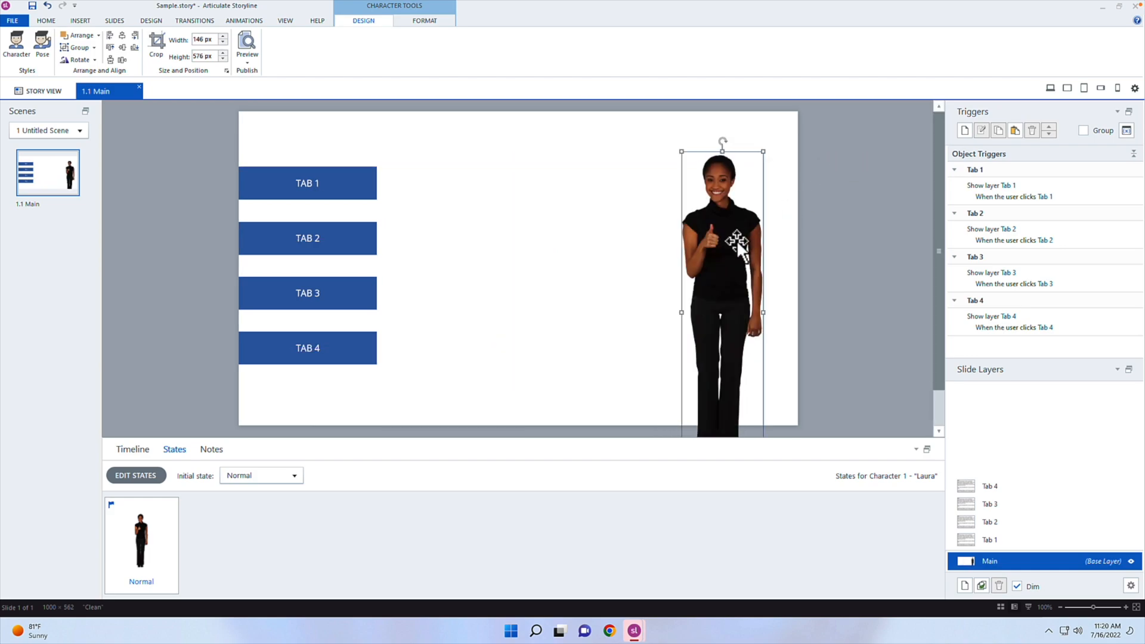
pyautogui.moveTo(723, 234); pyautogui.dragTo(748, 234)
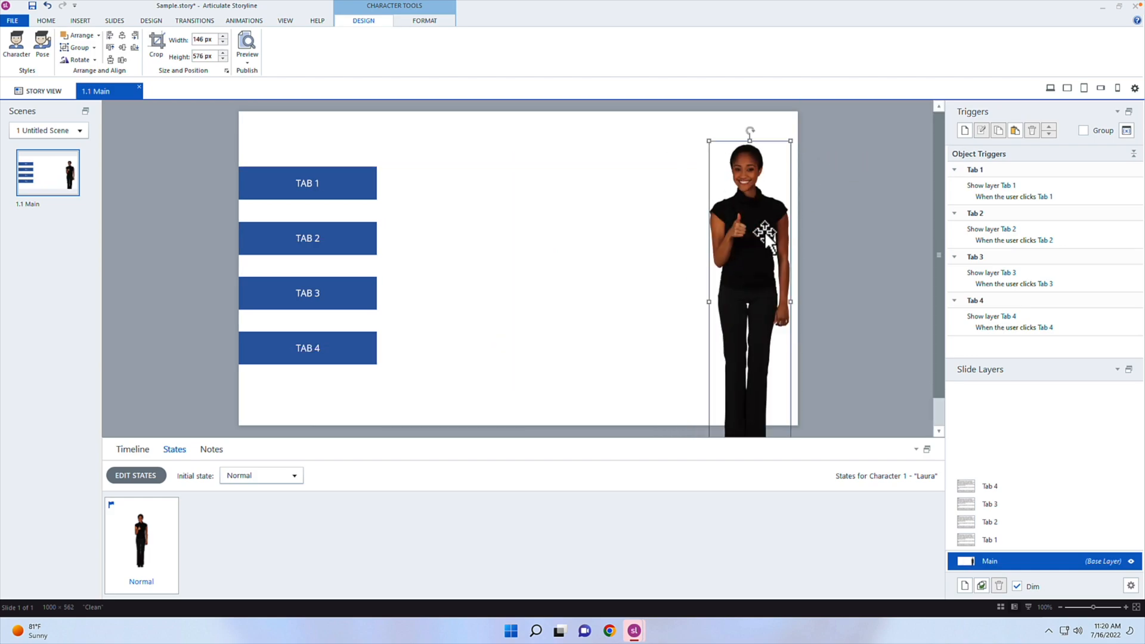
pyautogui.moveTo(942, 245)
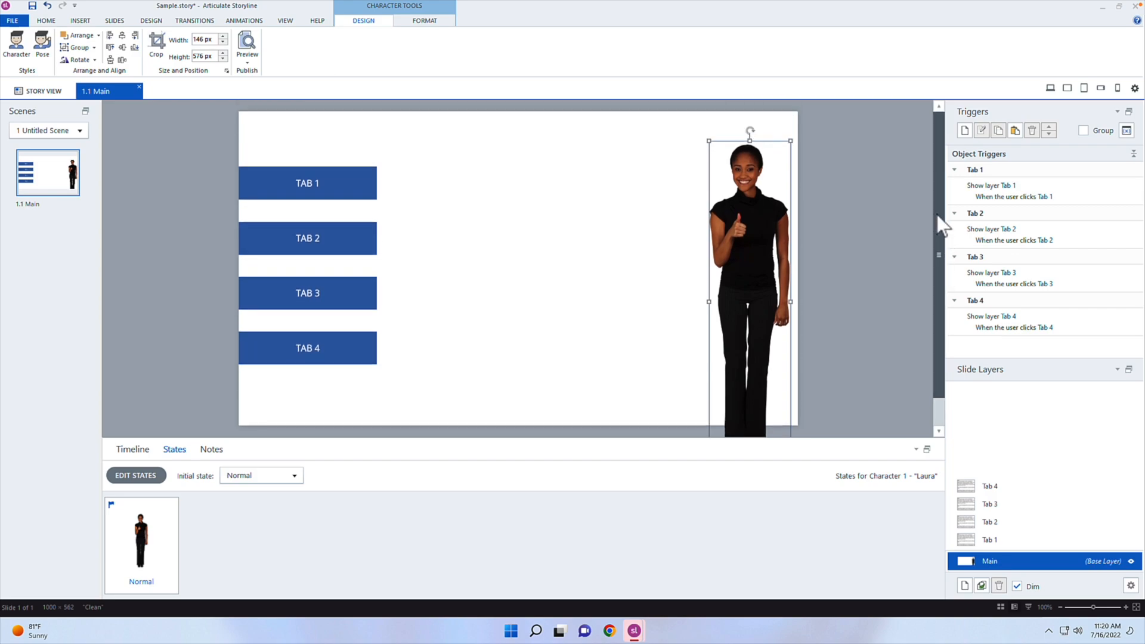
pyautogui.scroll(-3)
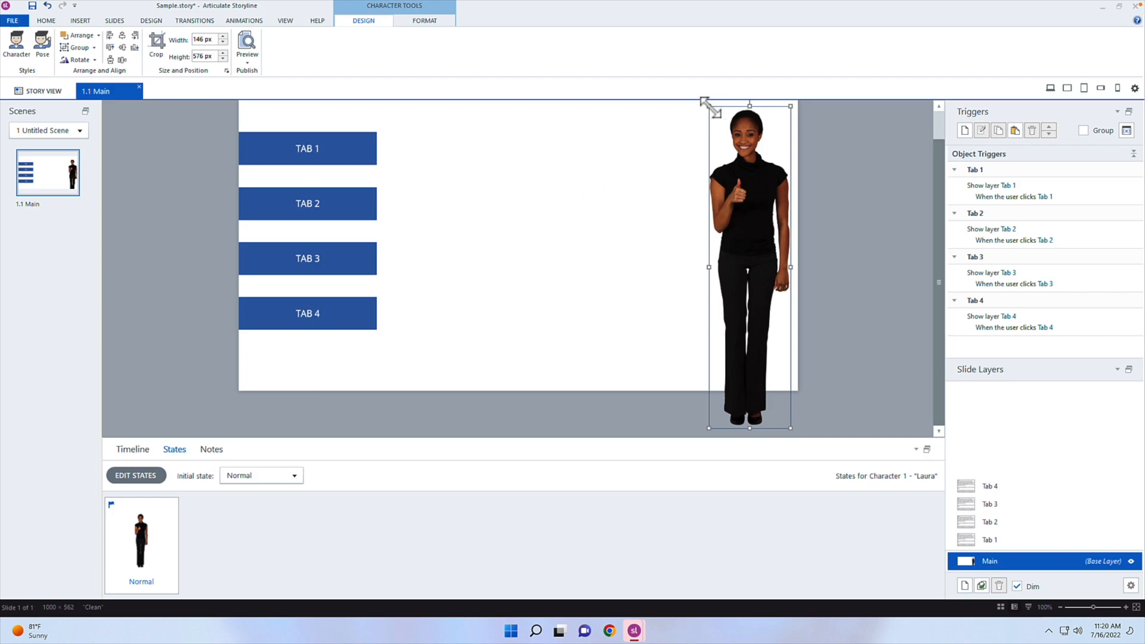
pyautogui.scroll(-3)
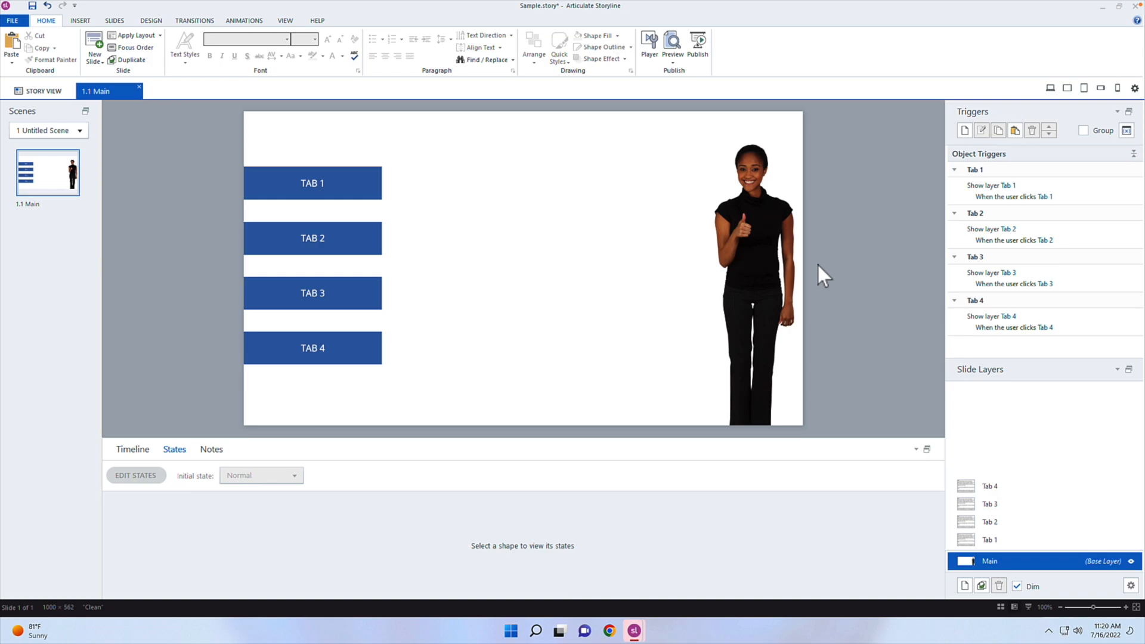
pyautogui.click(756, 256)
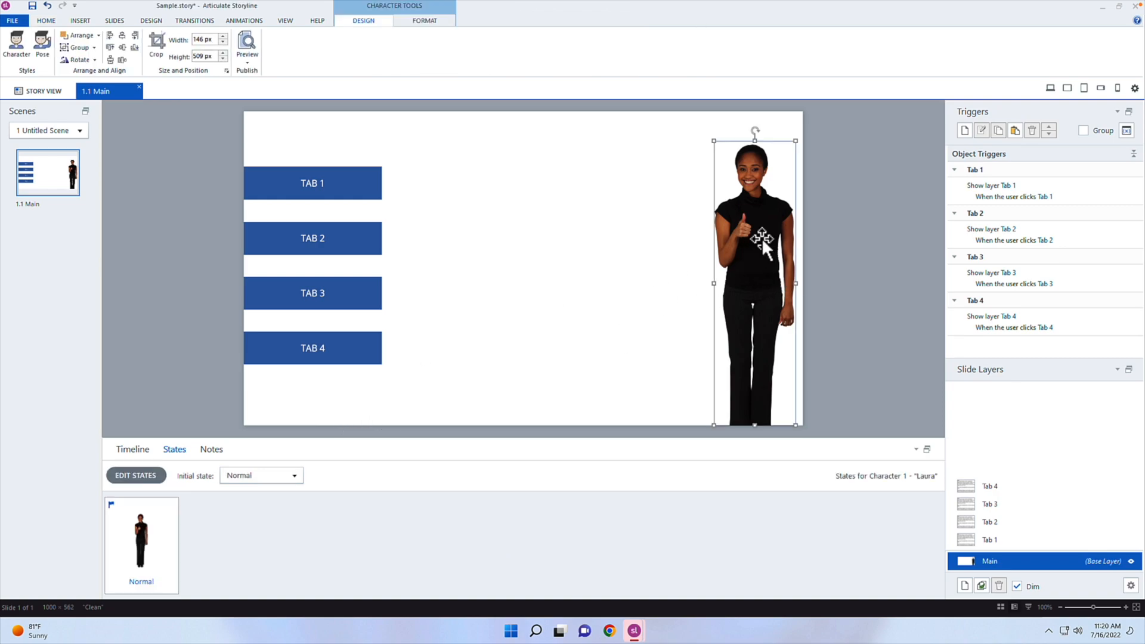
# - Set the thumbs-up character's initial state to Hidden
pyautogui.click(294, 475)
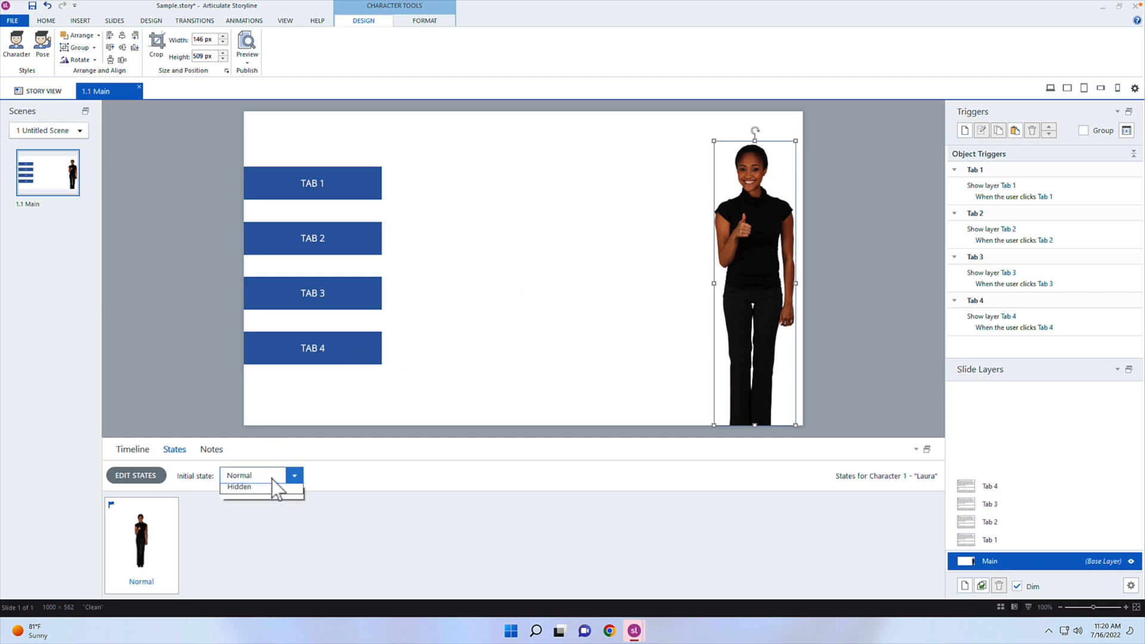
pyautogui.click(238, 486)
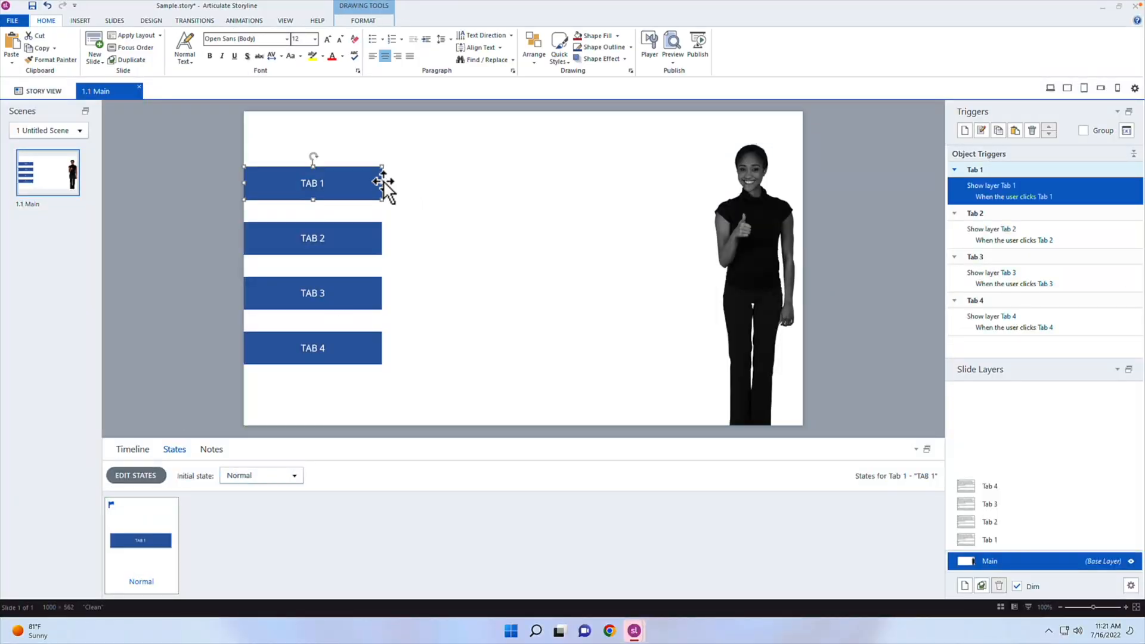
pyautogui.moveTo(272, 430)
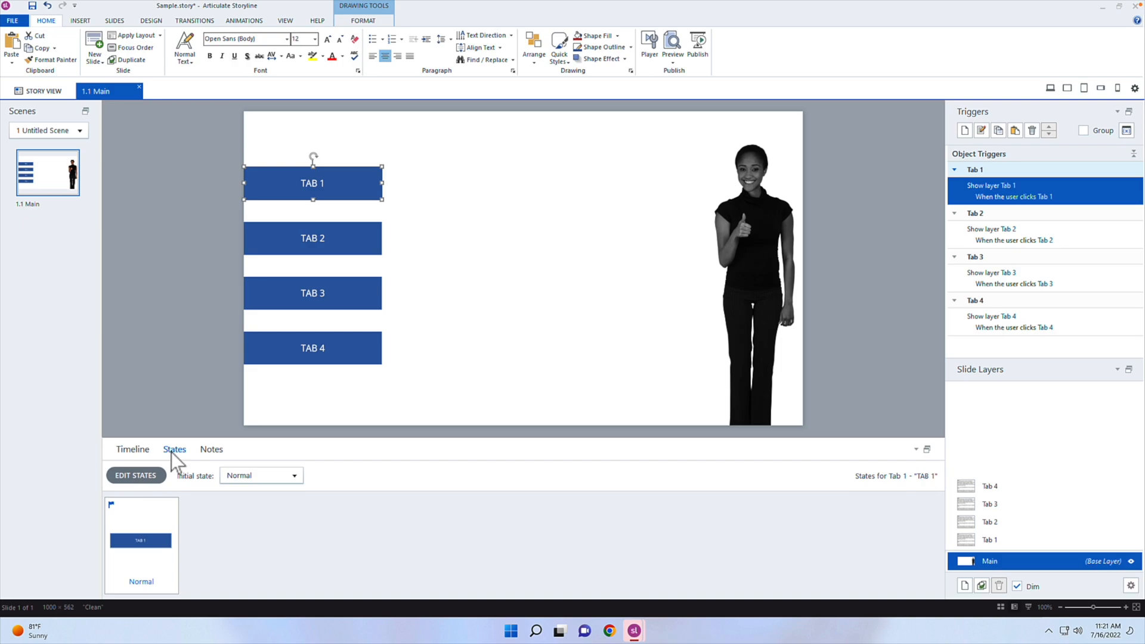
# - Add a built-in Visited state to the TAB 1 button
pyautogui.click(135, 474)
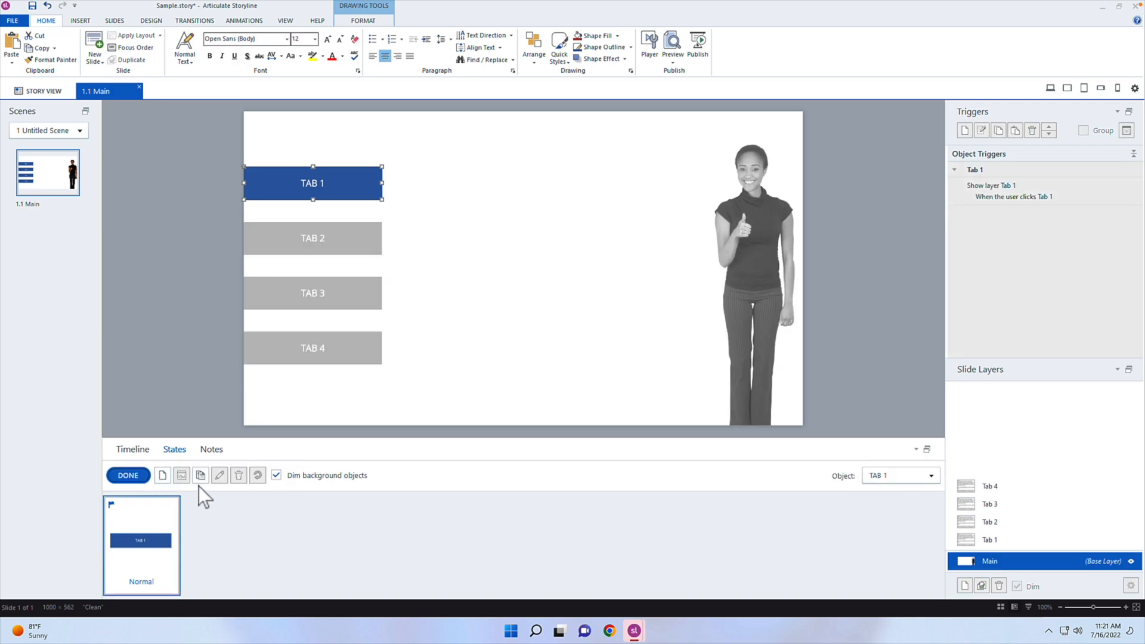
pyautogui.click(162, 475)
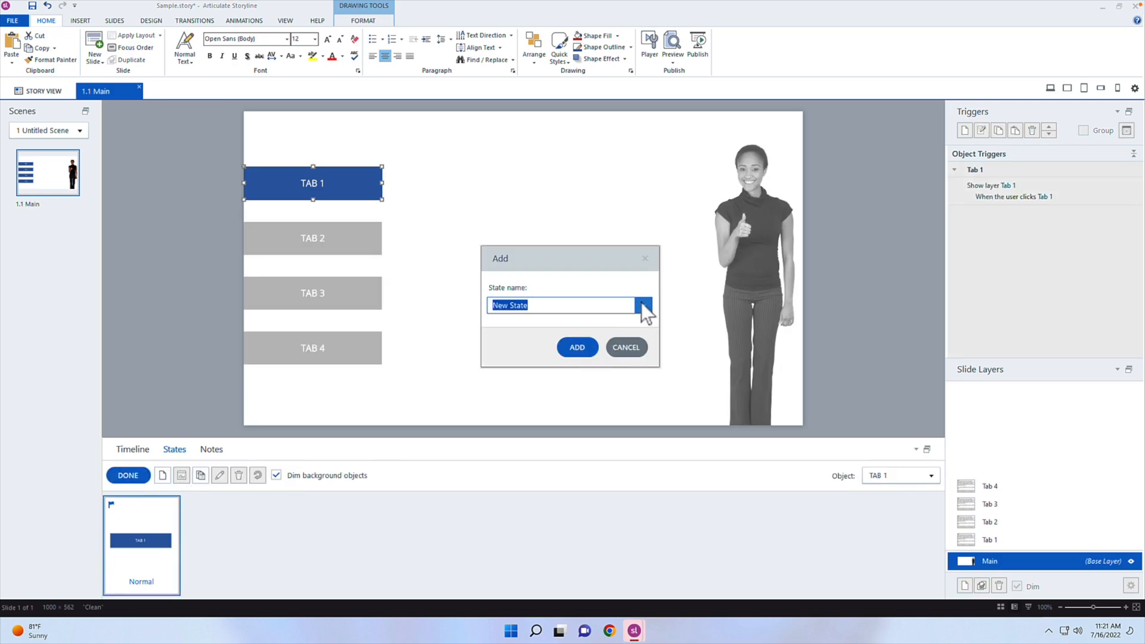
pyautogui.click(641, 305)
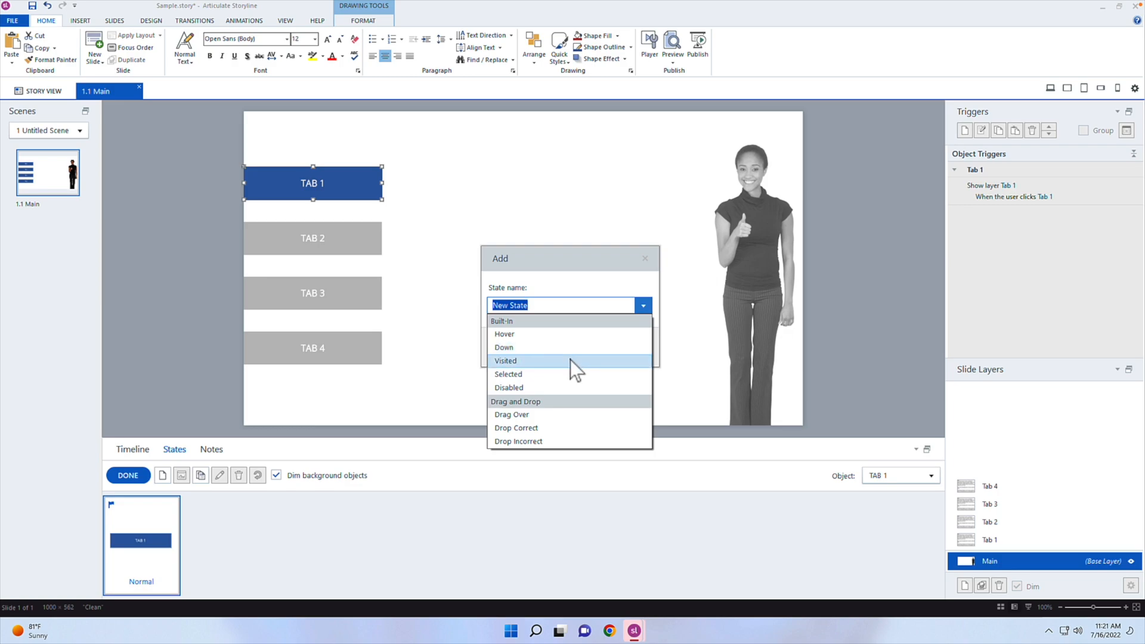
pyautogui.click(505, 361)
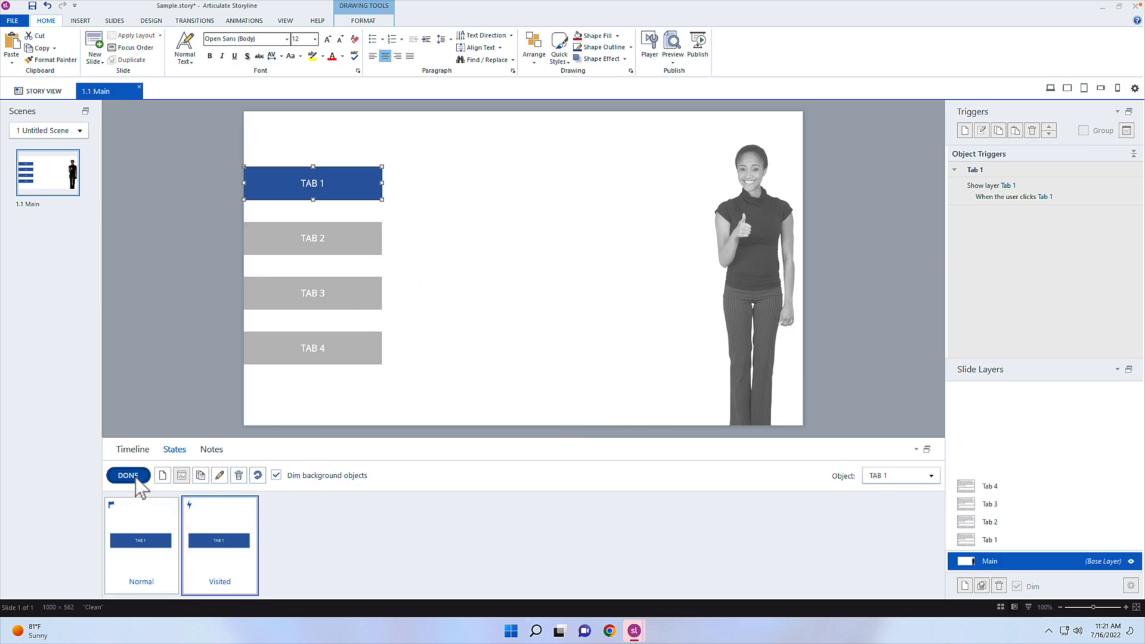
pyautogui.click(127, 475)
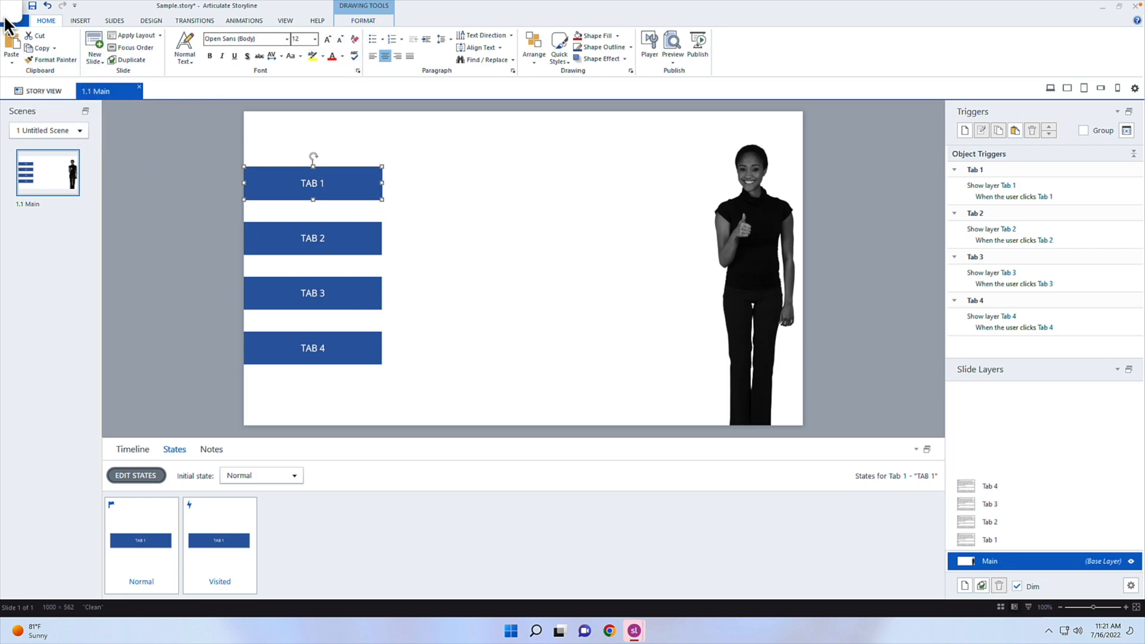
pyautogui.moveTo(56, 60)
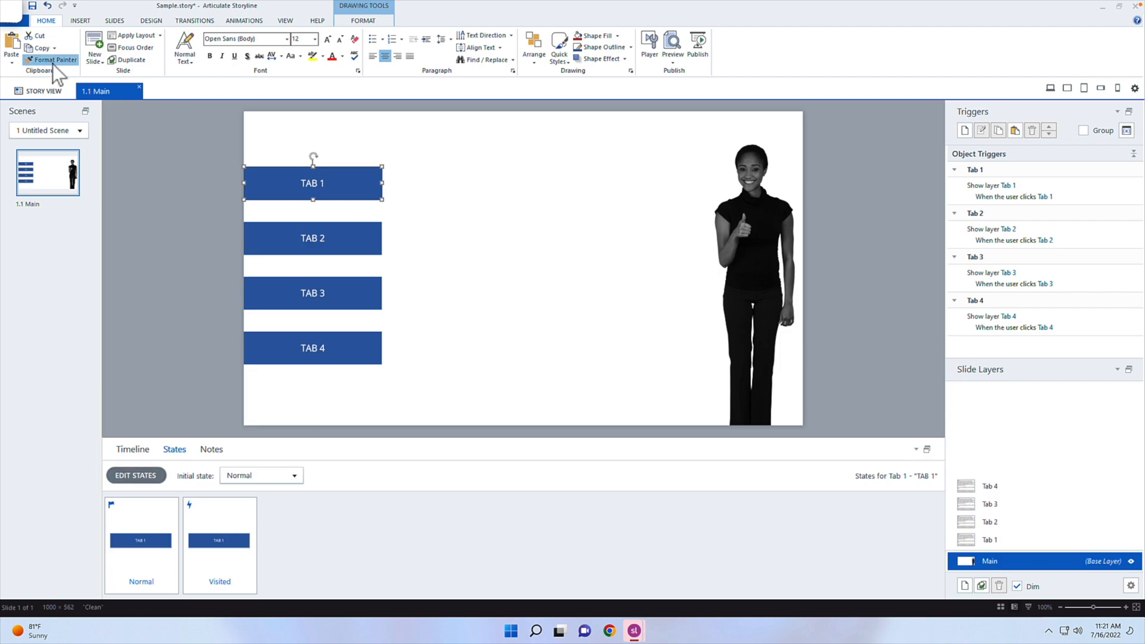
# - Copy Tab 1's states onto Tab 2, Tab 3 and Tab 4 with Format Painter
pyautogui.click(311, 238)
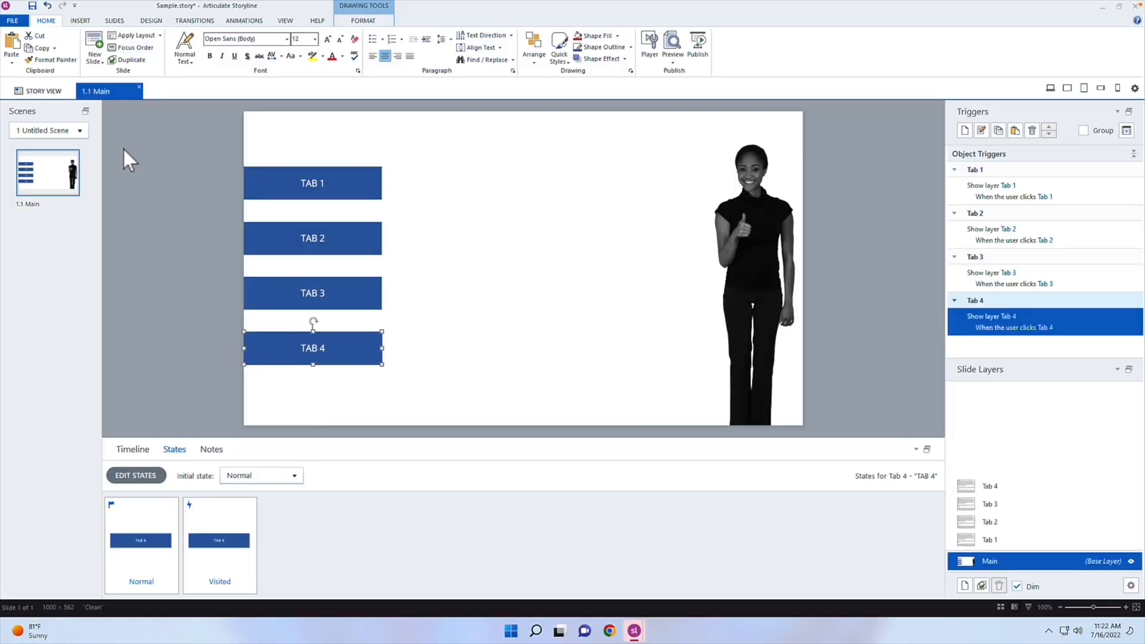
pyautogui.moveTo(789, 218)
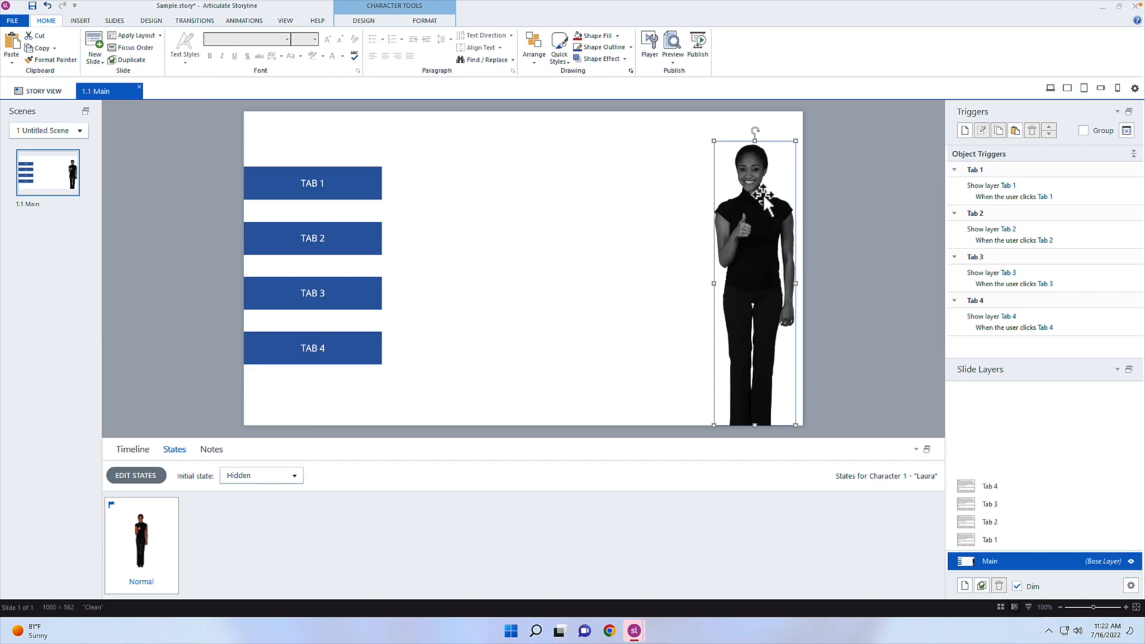
# - Give the Laura character a Fly In entrance animation
pyautogui.click(244, 20)
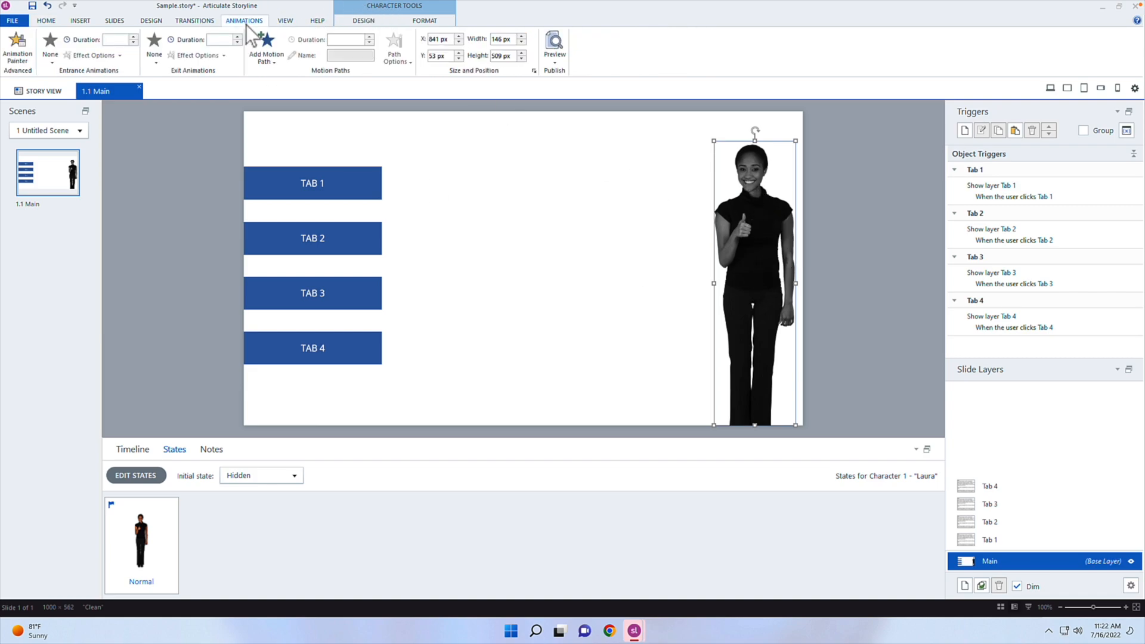
pyautogui.click(50, 43)
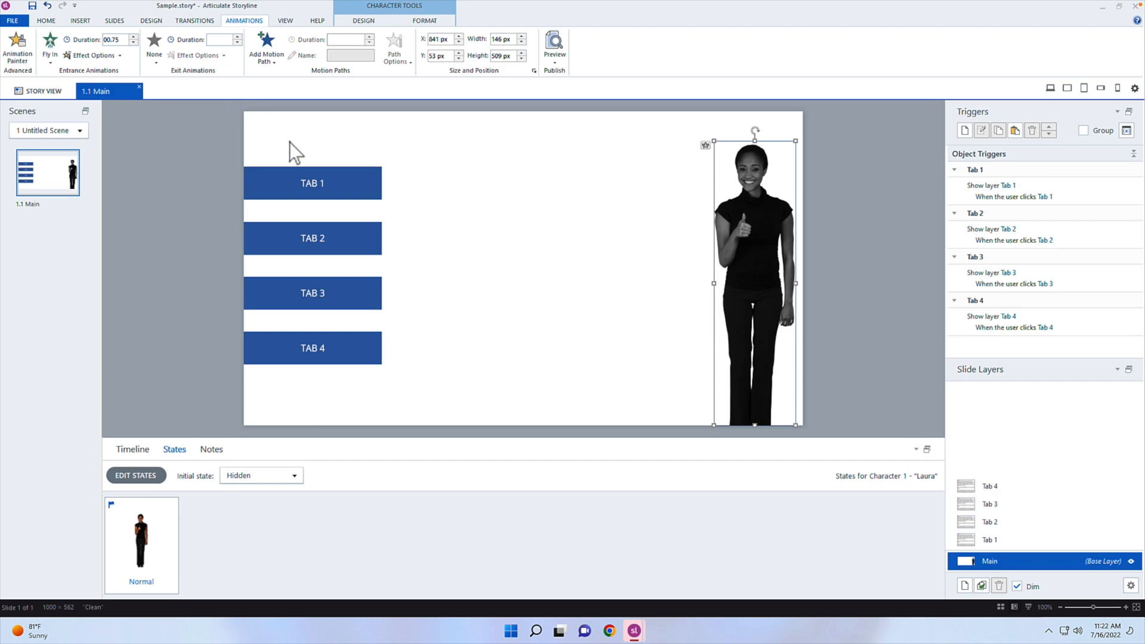
pyautogui.moveTo(588, 278)
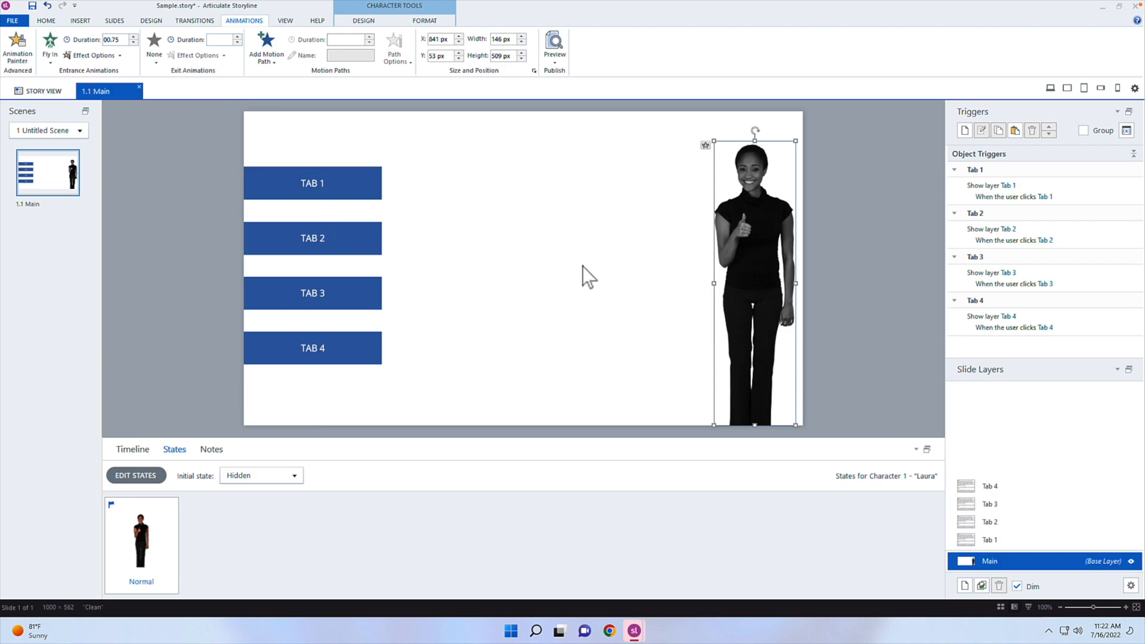
pyautogui.moveTo(118, 73)
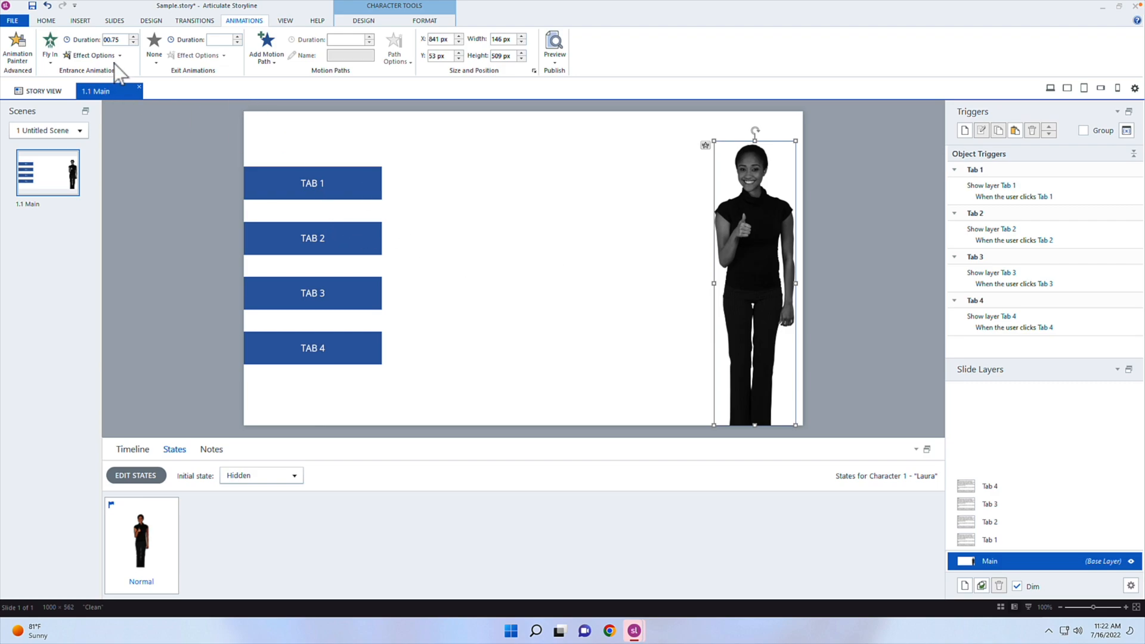
pyautogui.moveTo(781, 239)
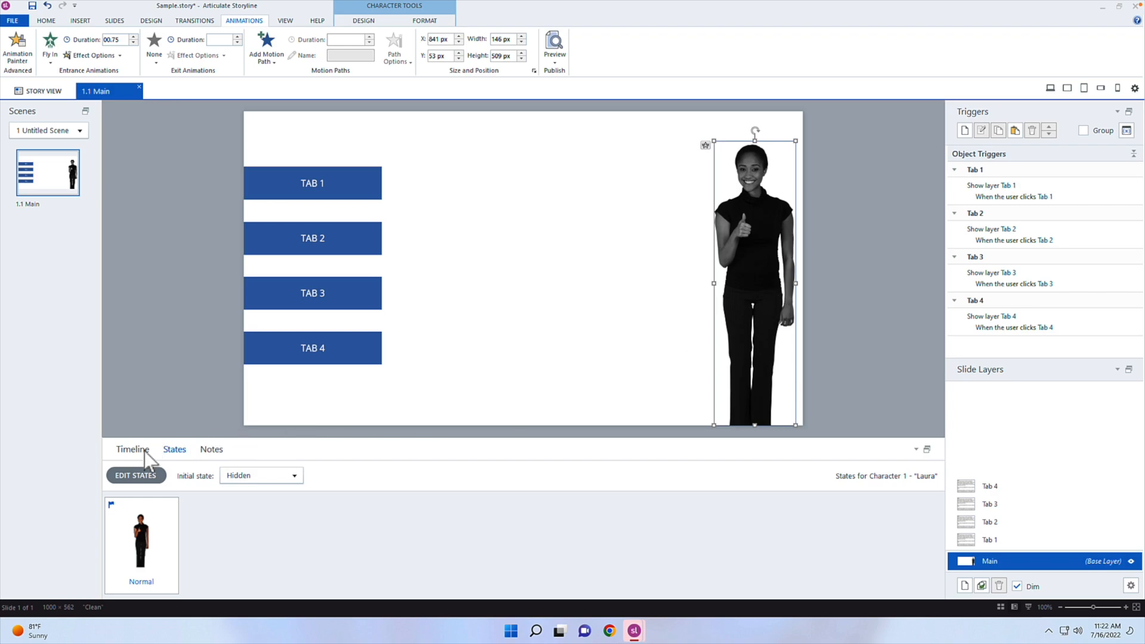
# - Show the slide Timeline and deselect the character
pyautogui.click(132, 449)
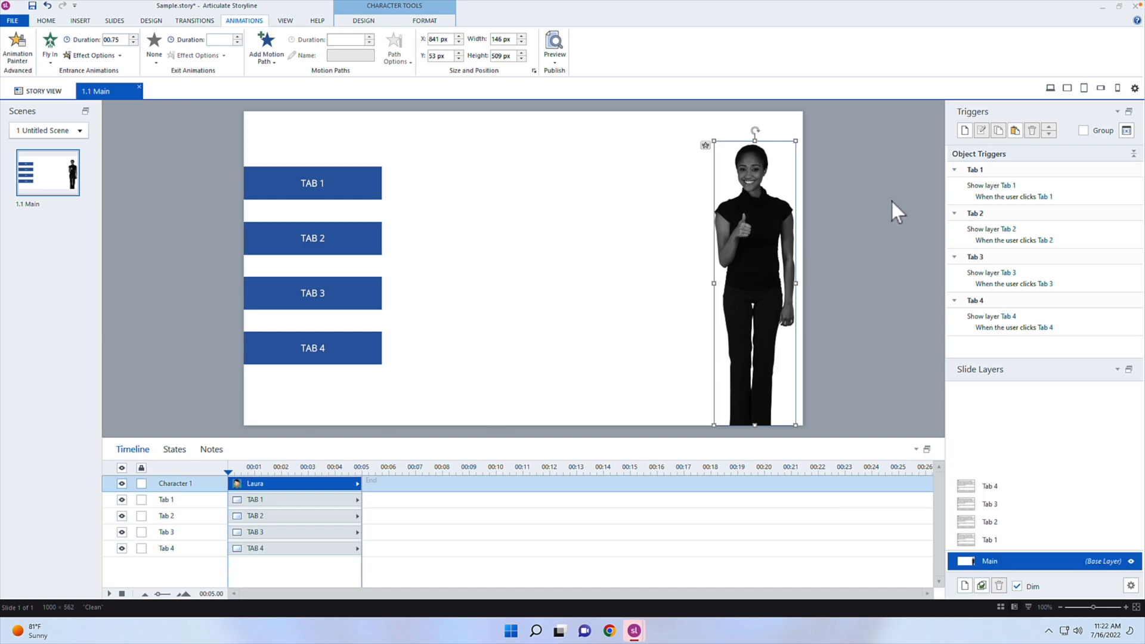
pyautogui.click(511, 328)
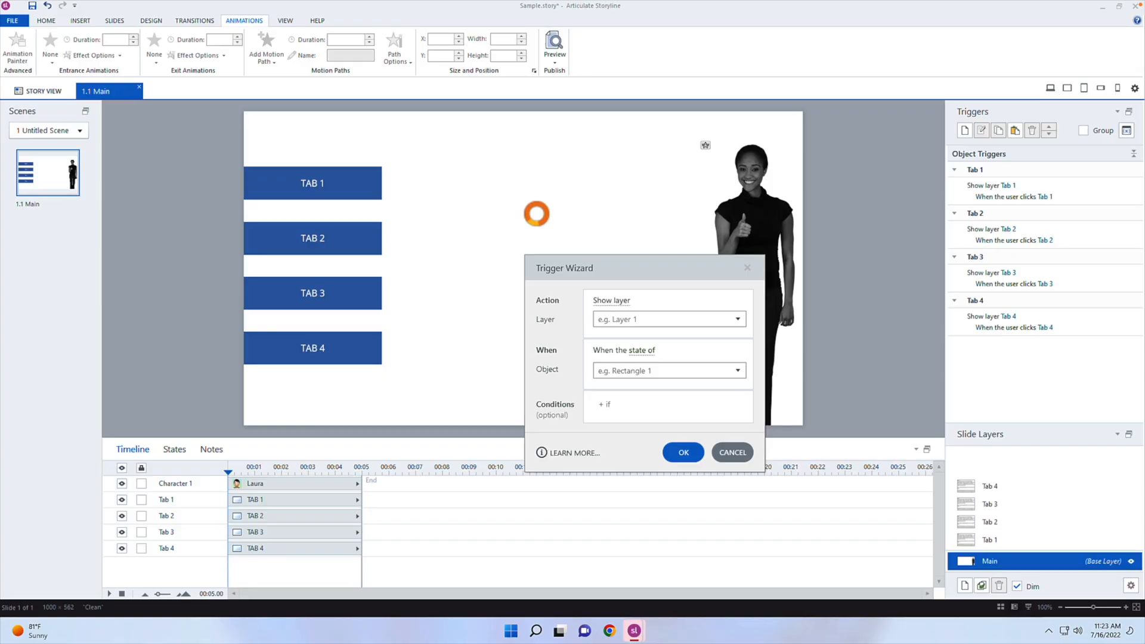
# - Set the trigger action to 'Change state of' targeting Character 1
pyautogui.click(667, 300)
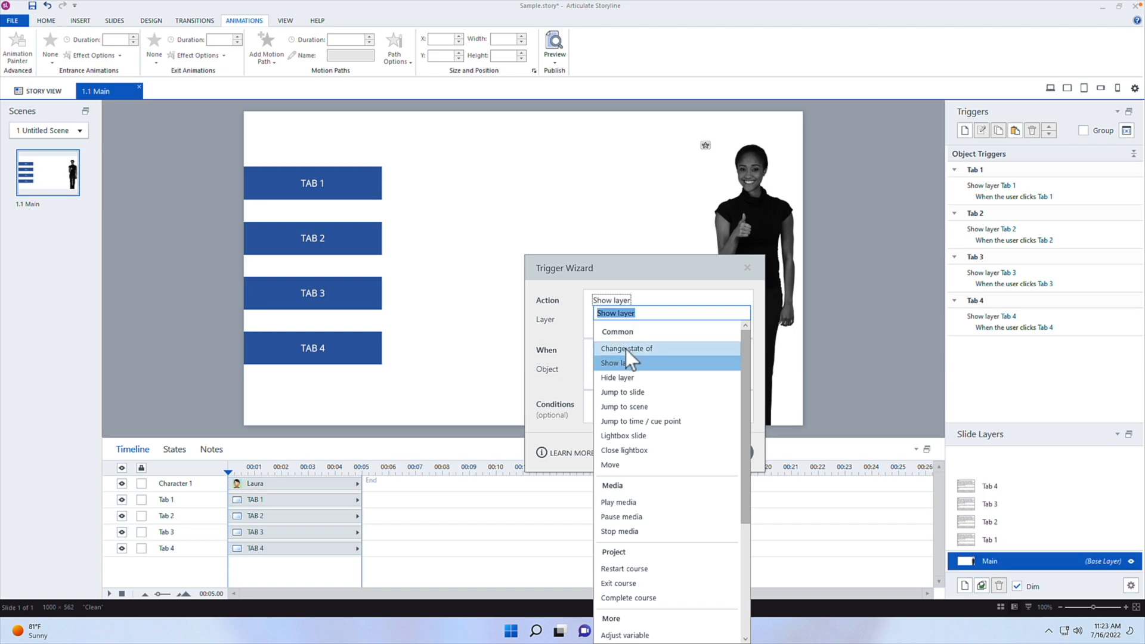
pyautogui.moveTo(648, 358)
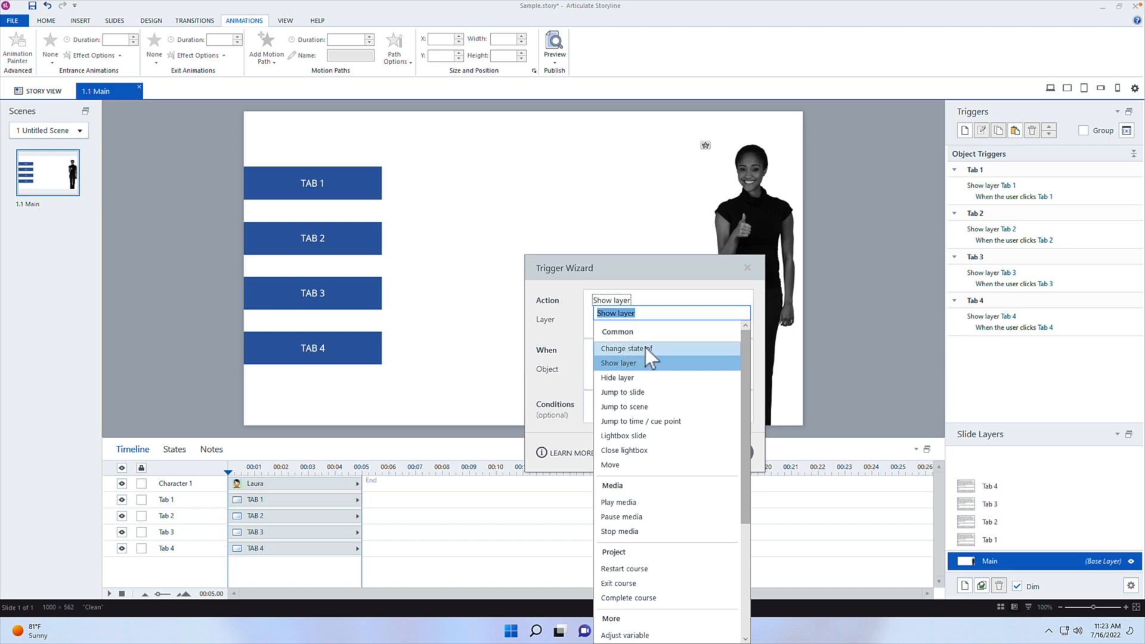
pyautogui.click(626, 348)
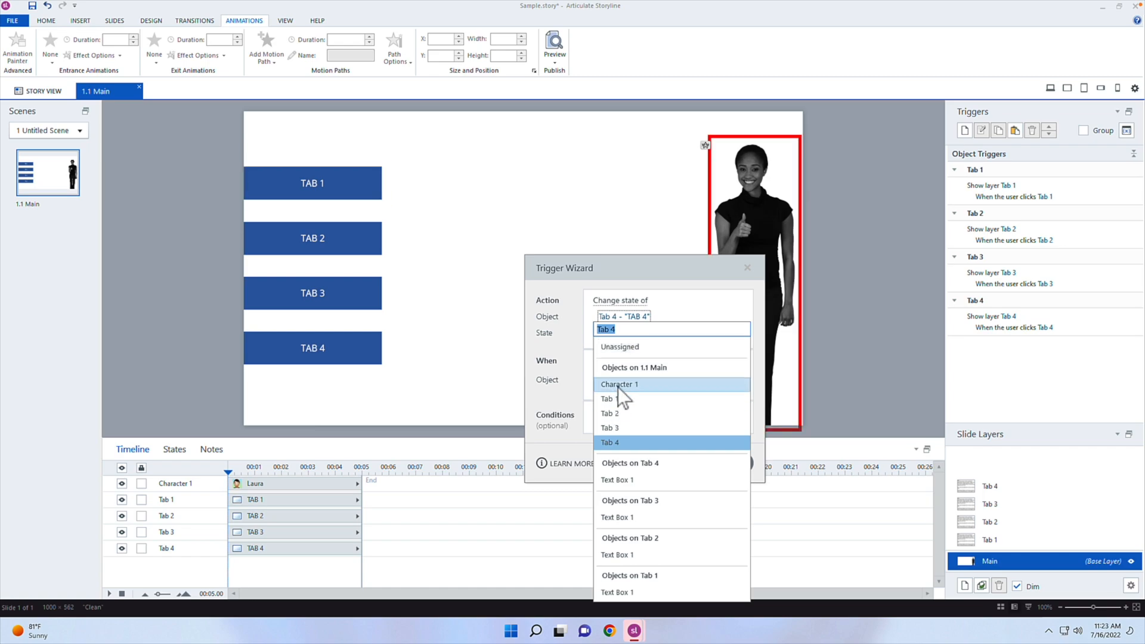
pyautogui.click(618, 384)
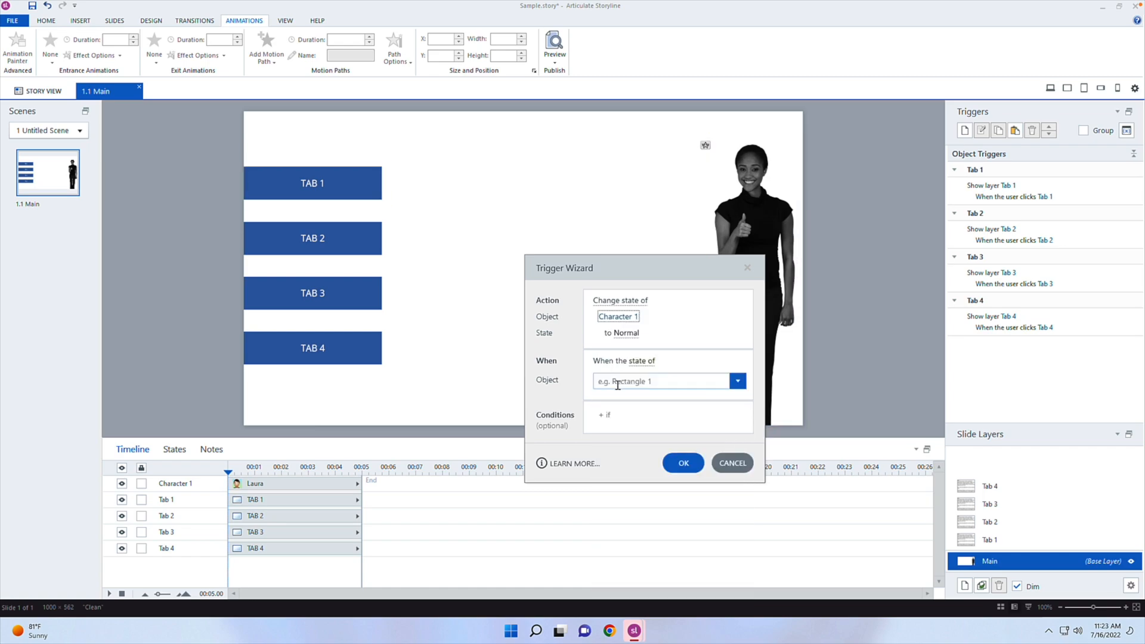
pyautogui.moveTo(616, 387)
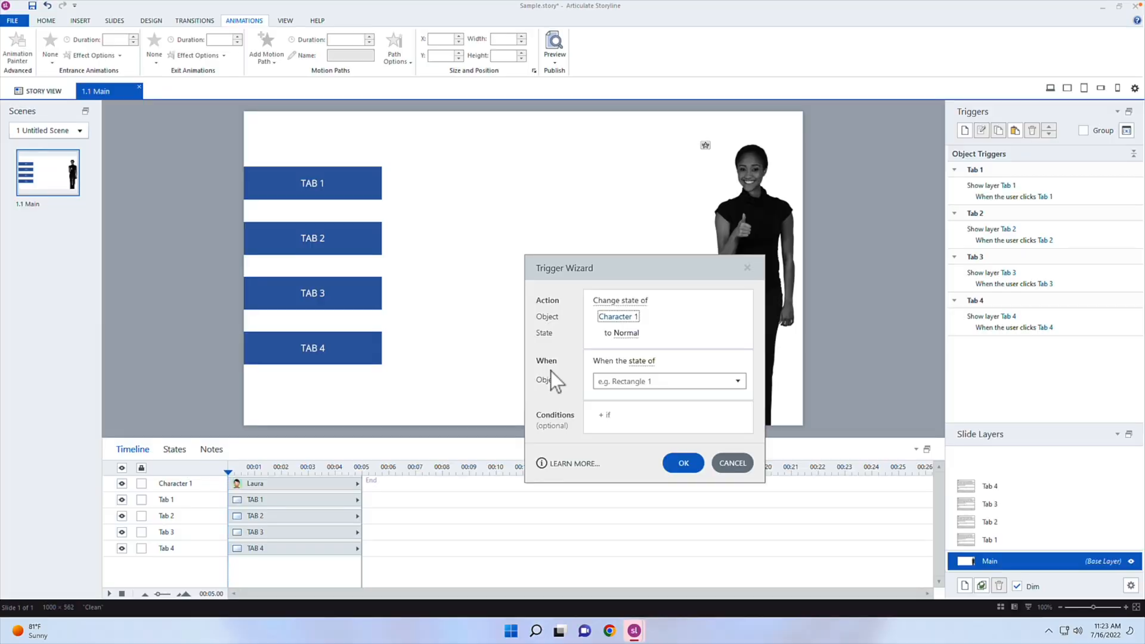
pyautogui.moveTo(641, 376)
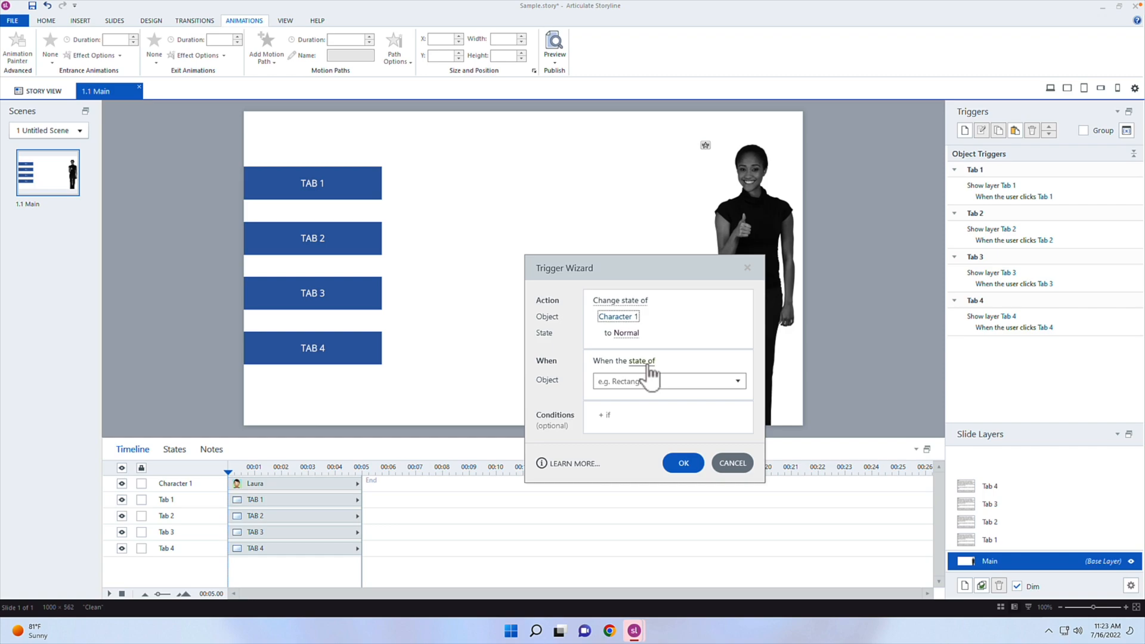
# - Make the trigger watch Tab 1 through Tab 4 and require all to be Visited
pyautogui.click(735, 380)
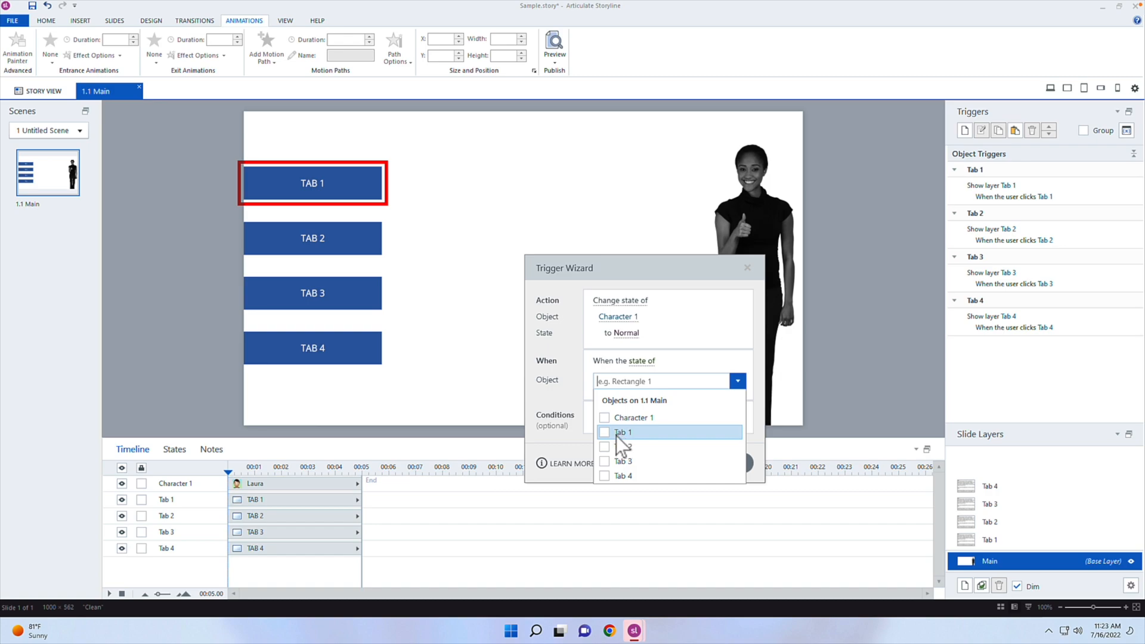
pyautogui.click(605, 446)
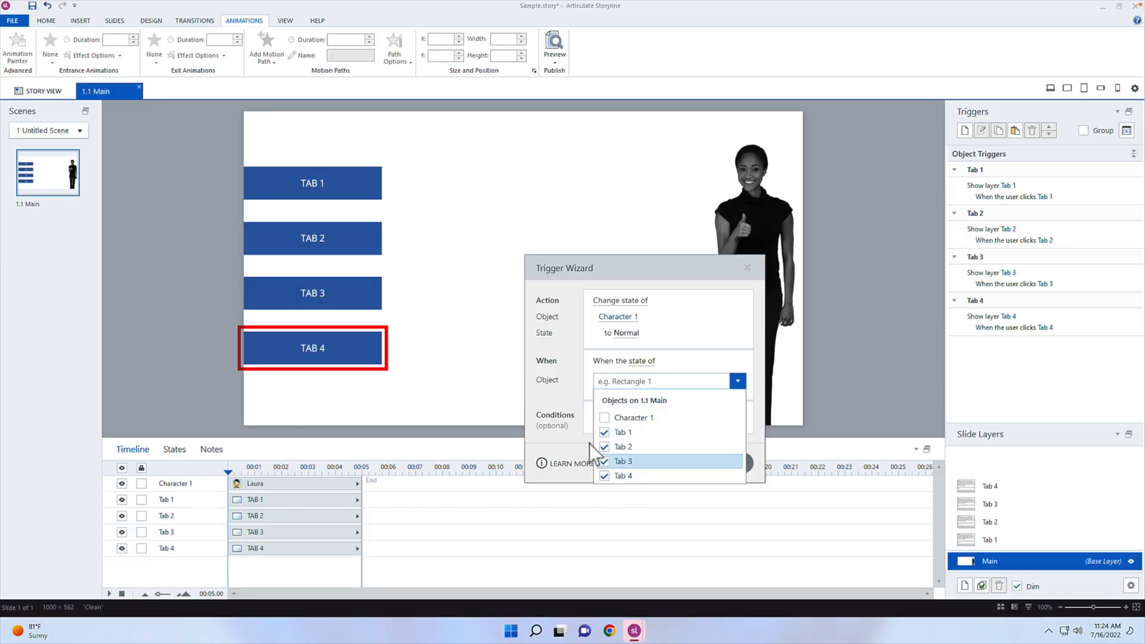
pyautogui.click(622, 461)
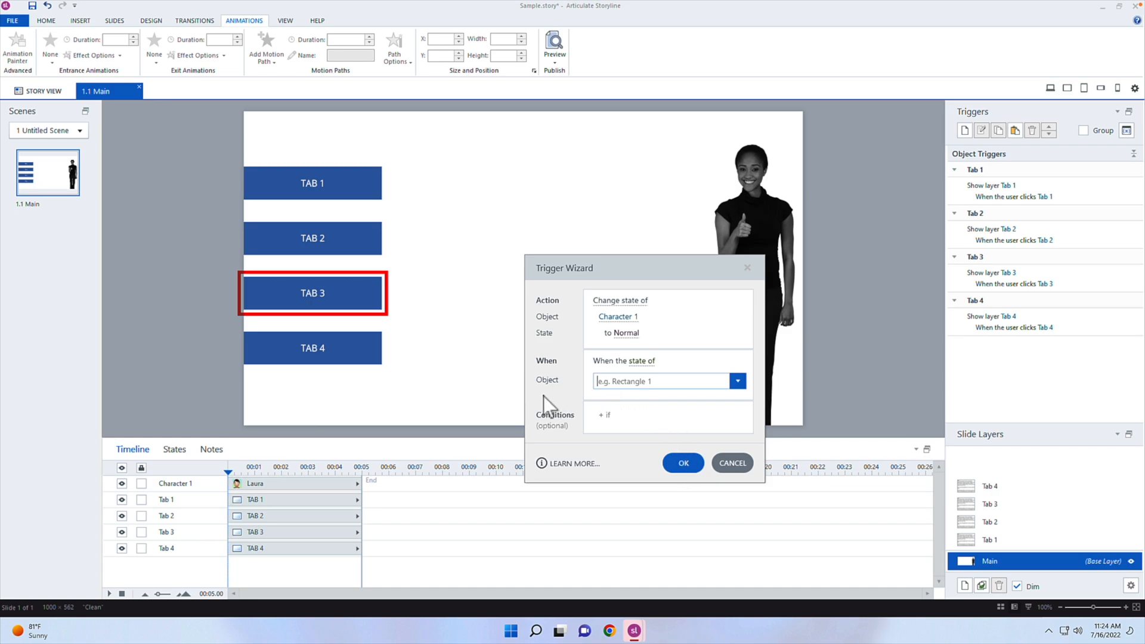
pyautogui.moveTo(613, 403)
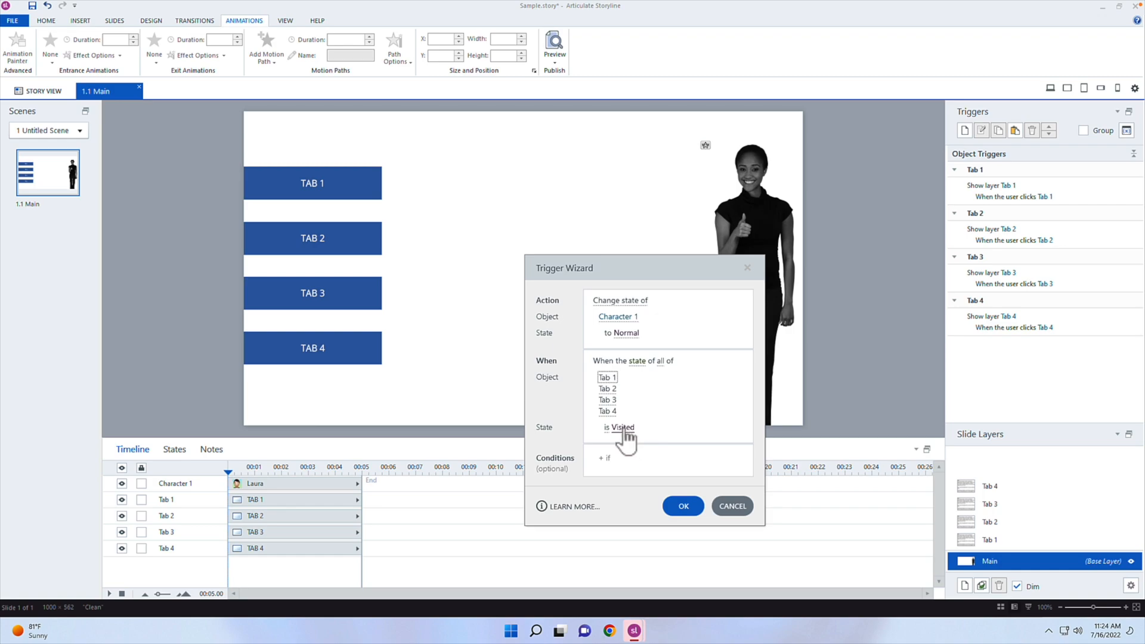
pyautogui.click(605, 458)
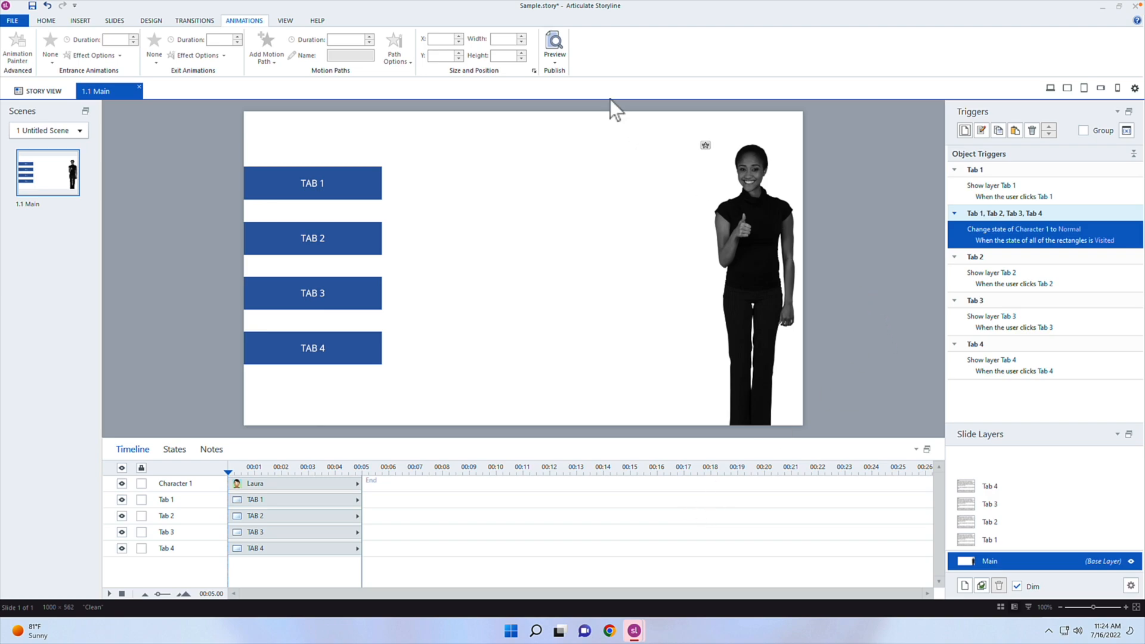
# - Preview the slide, view Tab 1's content, then return to editing on the Tab 2 layer
pyautogui.click(554, 48)
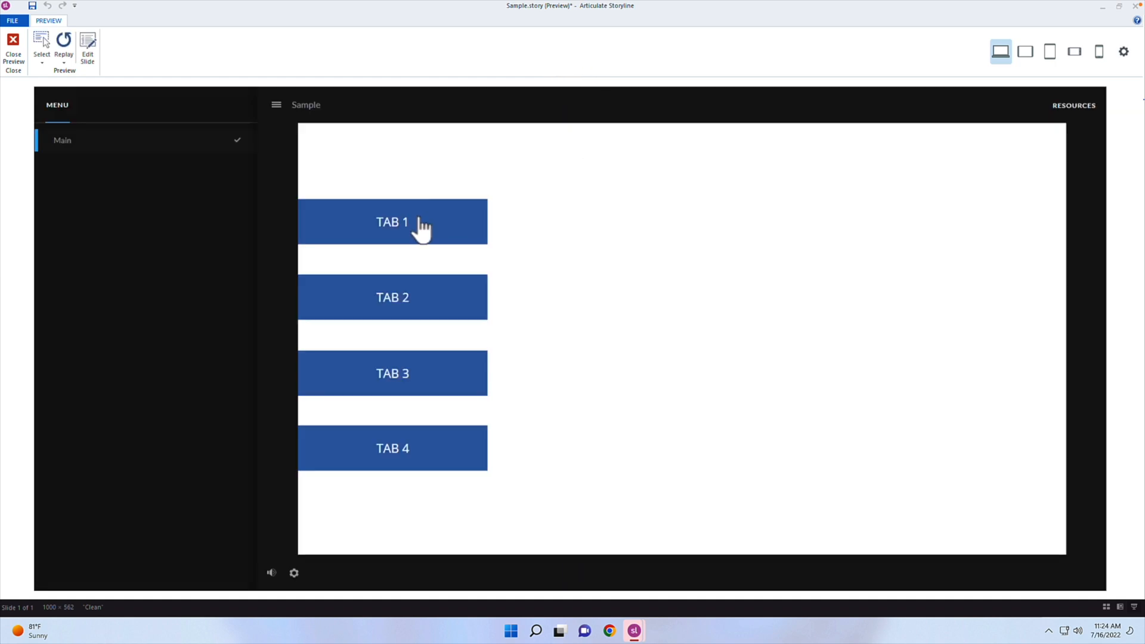
pyautogui.click(392, 222)
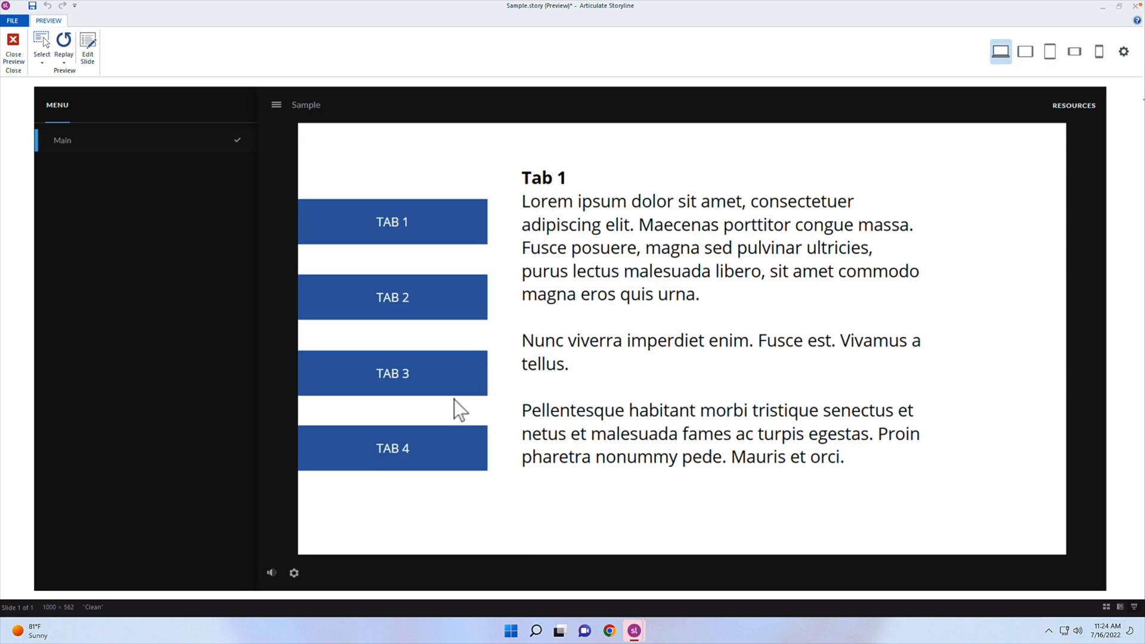
pyautogui.moveTo(443, 312)
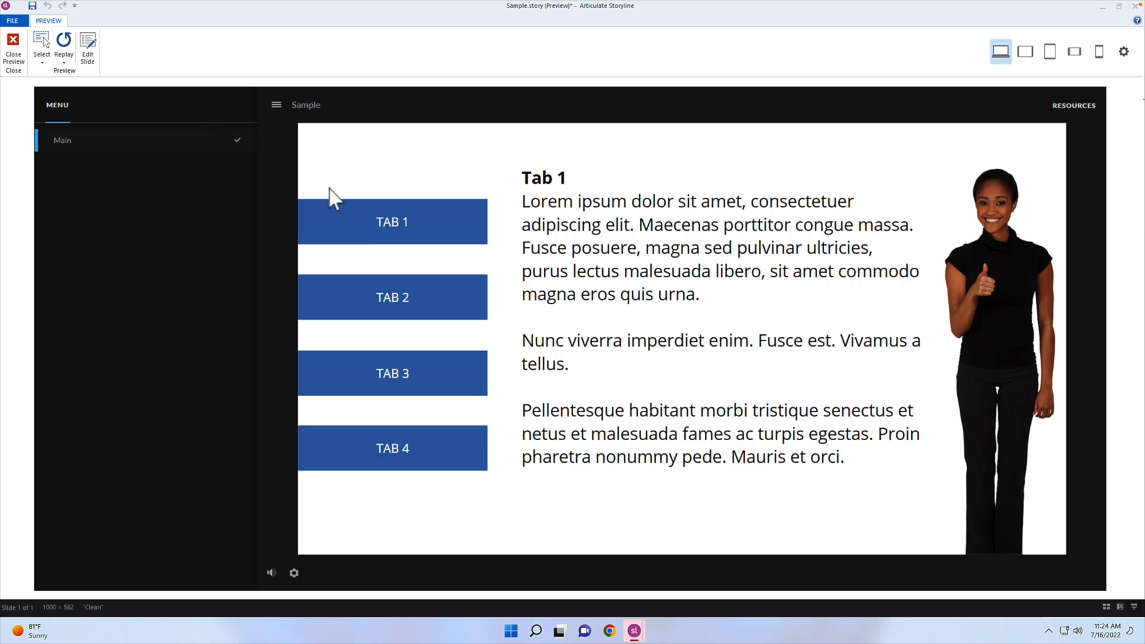
pyautogui.click(13, 52)
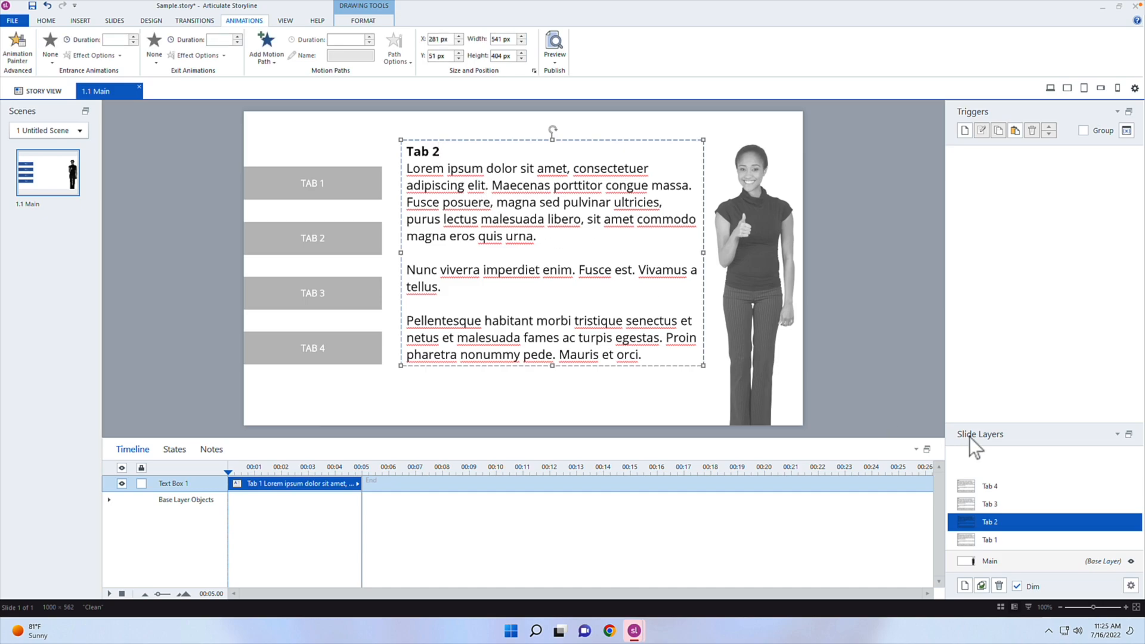
# - Switch to the Main base layer with the four tabs and Laura
pyautogui.click(990, 503)
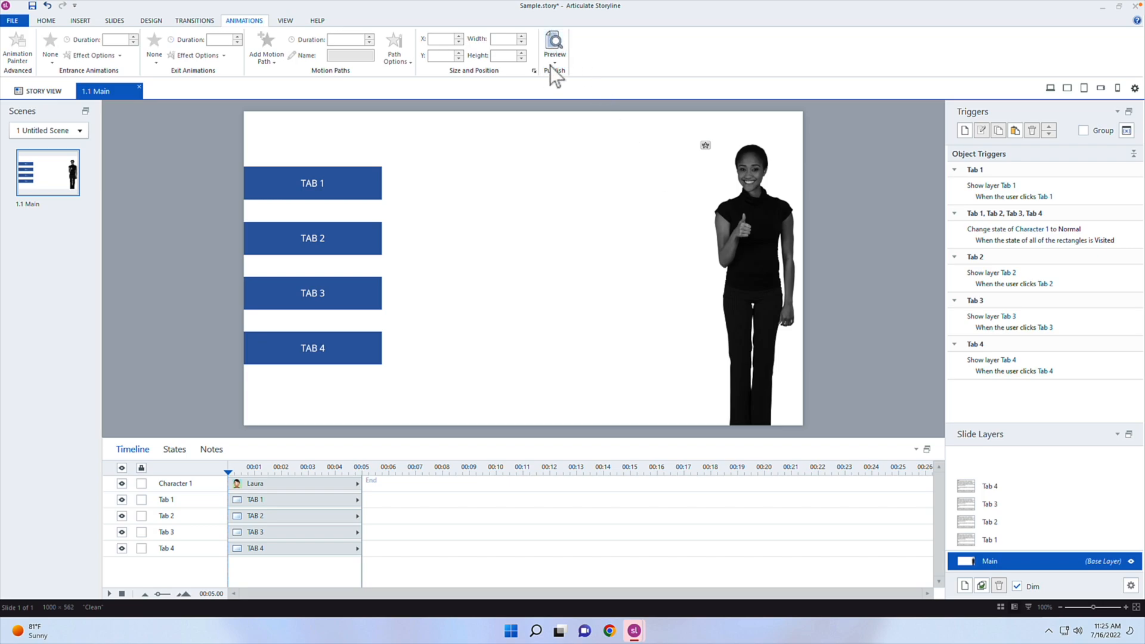
# - Preview again, replay the slide, and view Tabs 2, 3 and 4 in the player
pyautogui.click(554, 47)
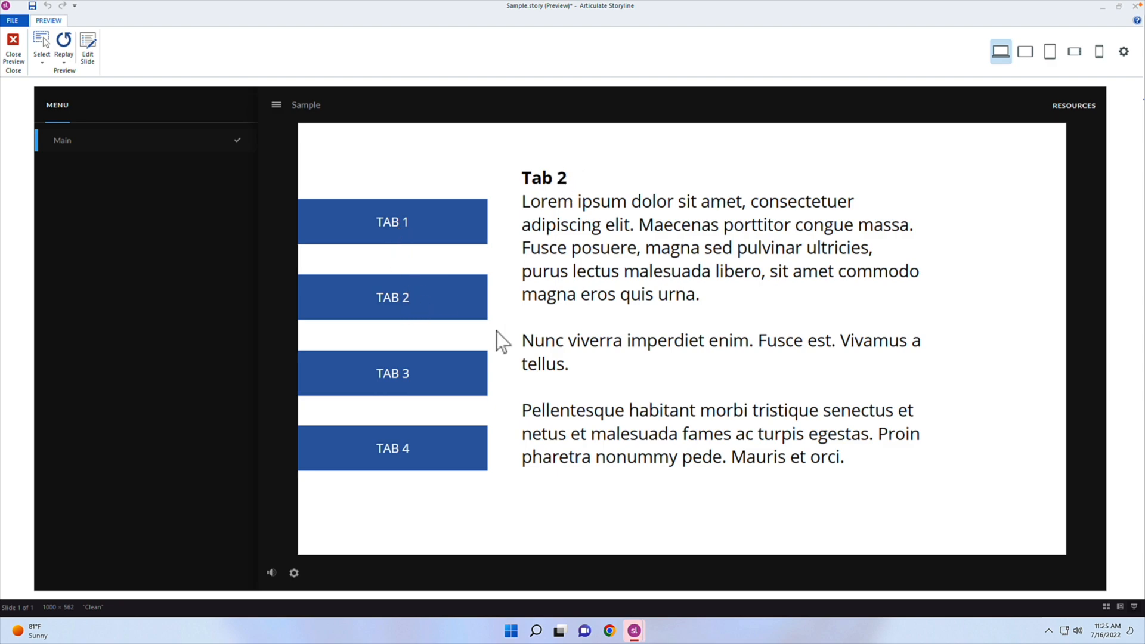
pyautogui.click(393, 447)
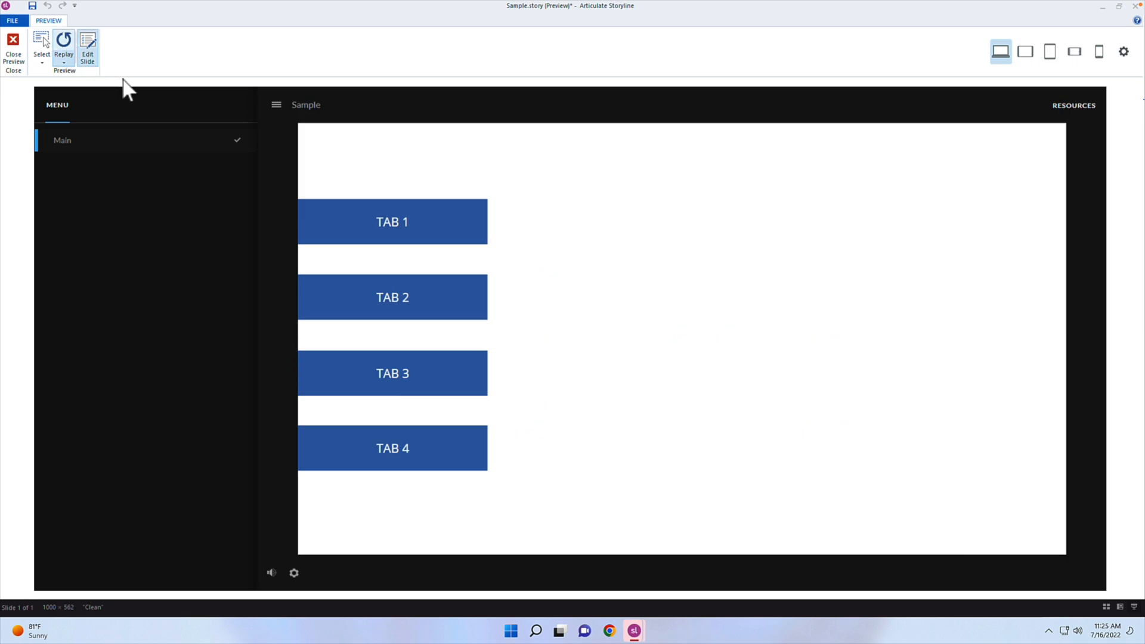
pyautogui.click(392, 296)
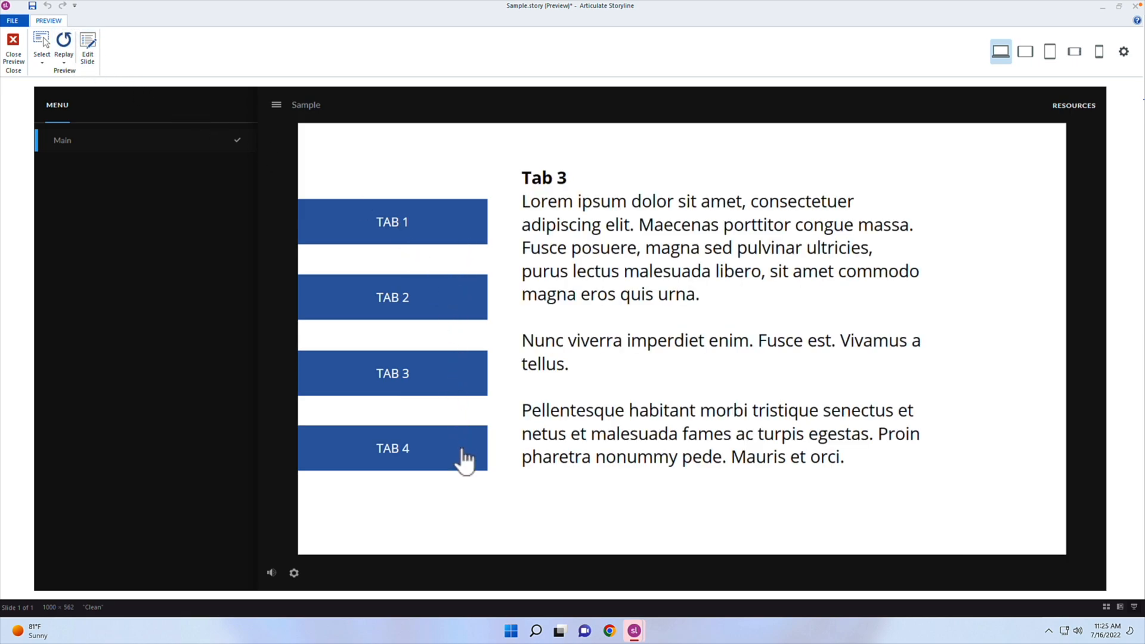
pyautogui.click(392, 448)
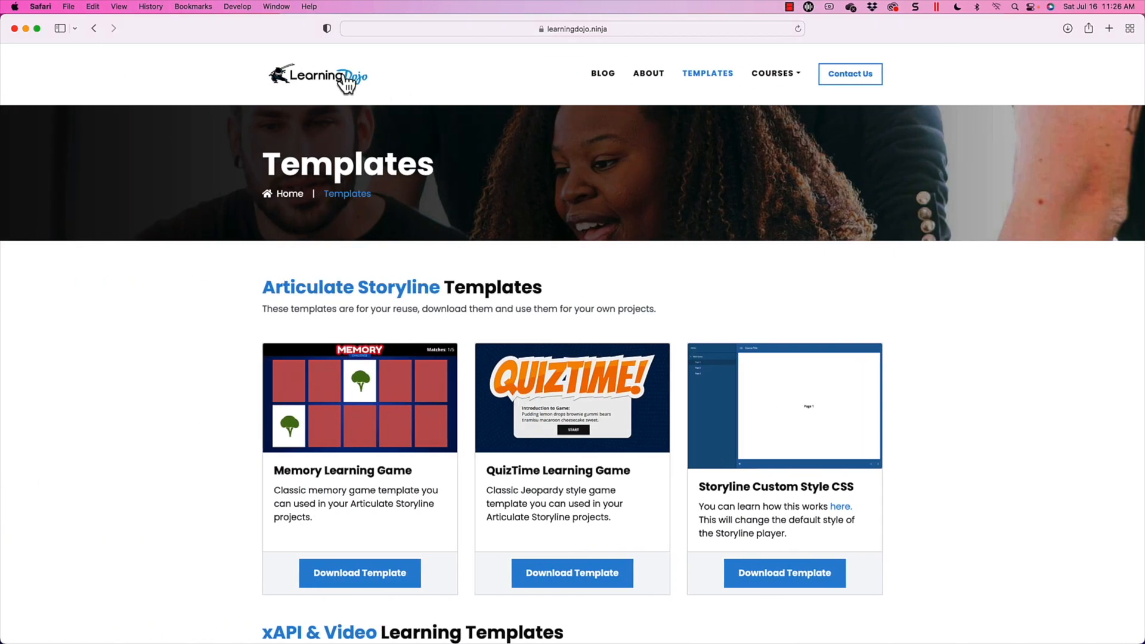
# - Visit Learning Dojo's home, Blog and Templates pages, then show the Courses menu
pyautogui.click(317, 75)
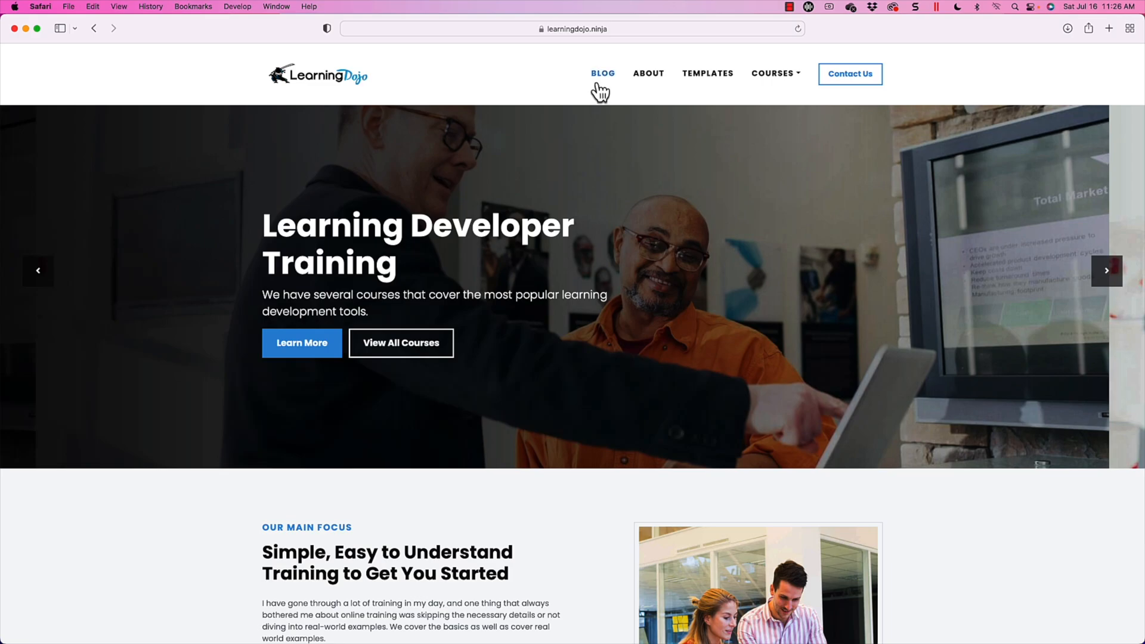
pyautogui.click(602, 72)
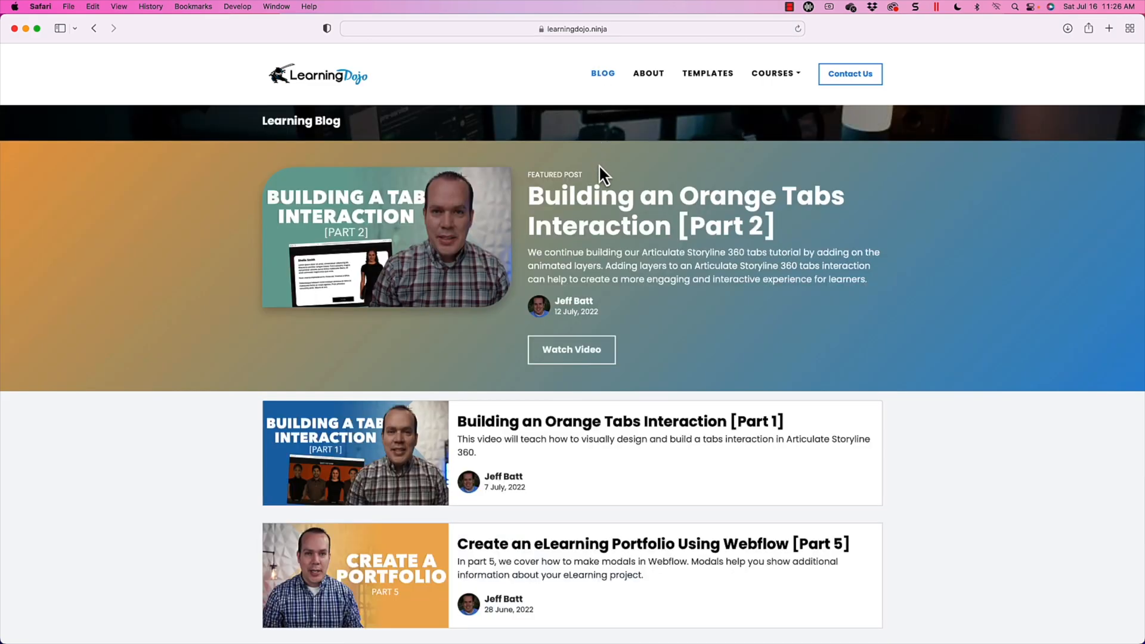
pyautogui.scroll(-3)
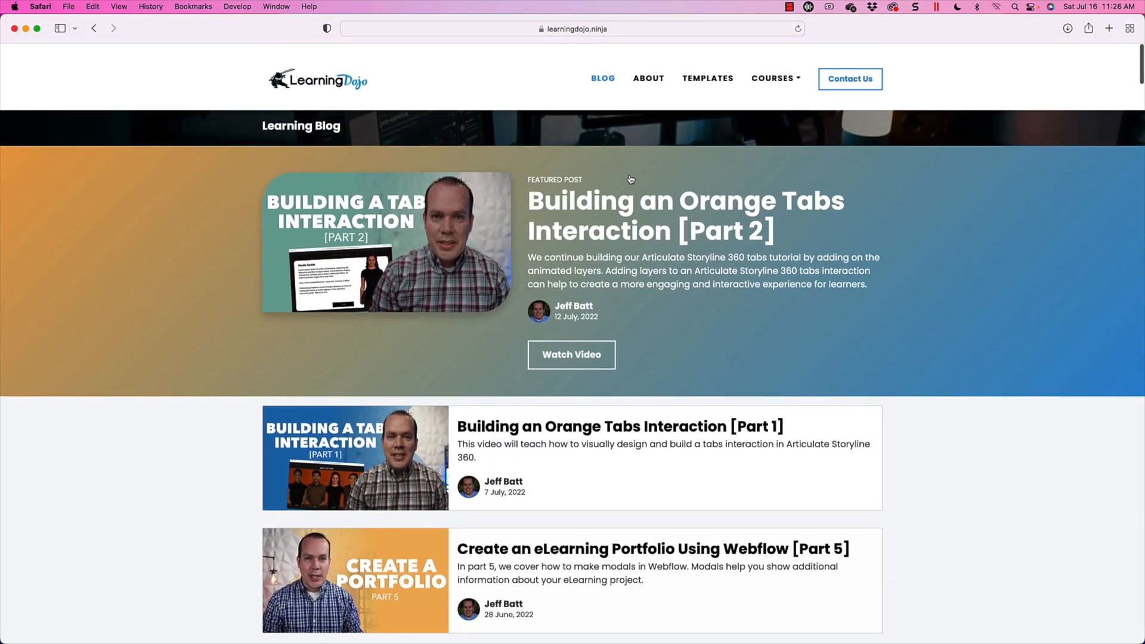
pyautogui.click(706, 78)
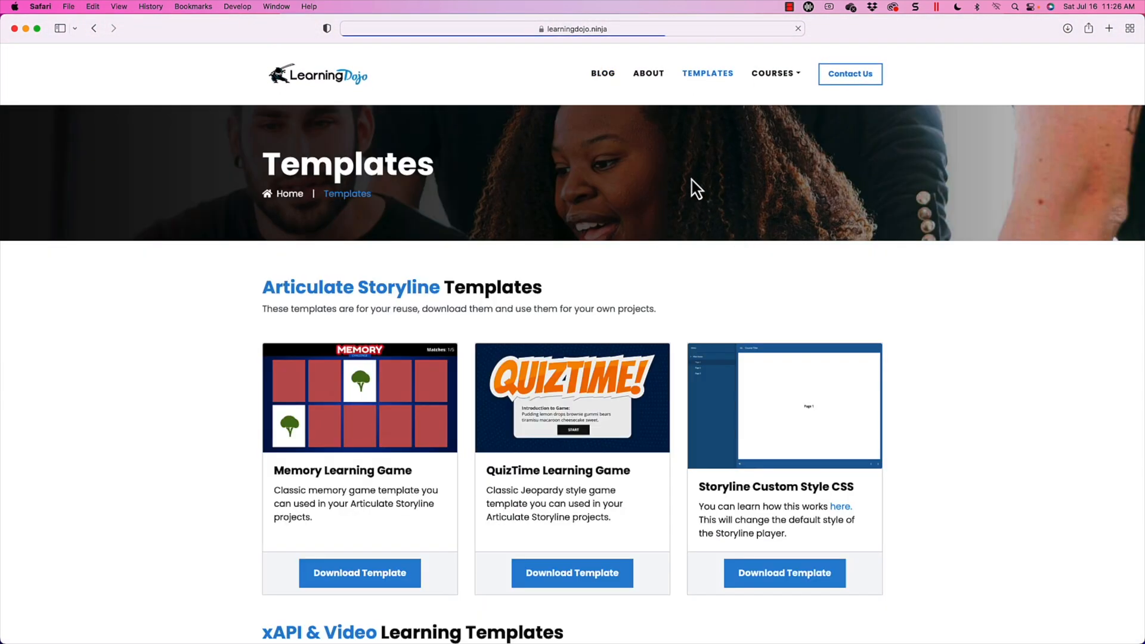
pyautogui.scroll(-3)
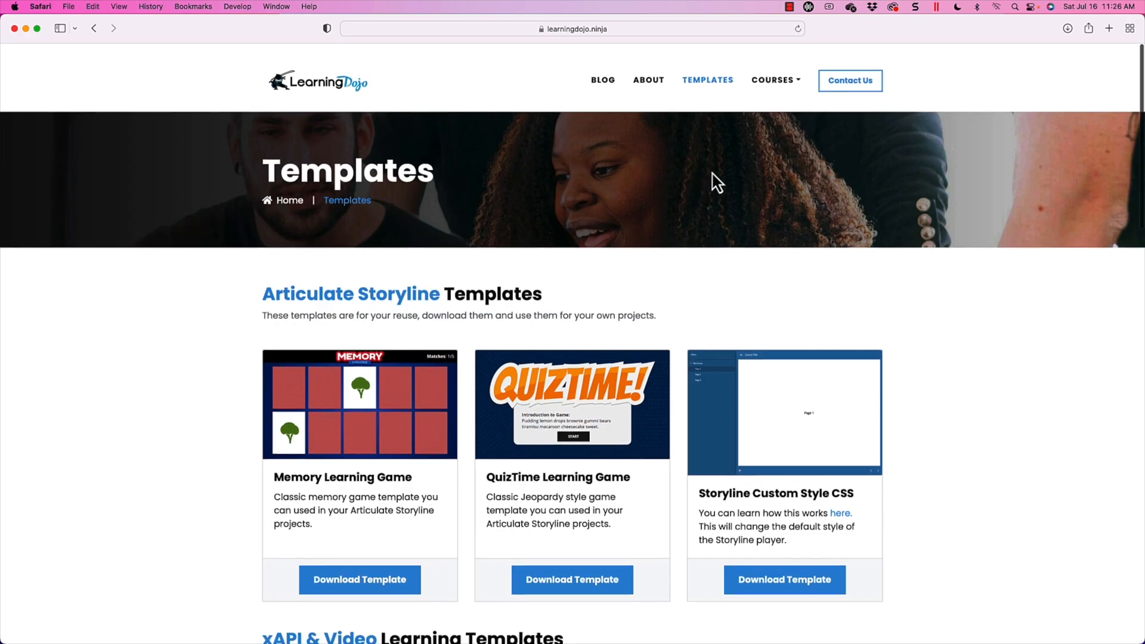
pyautogui.click(772, 72)
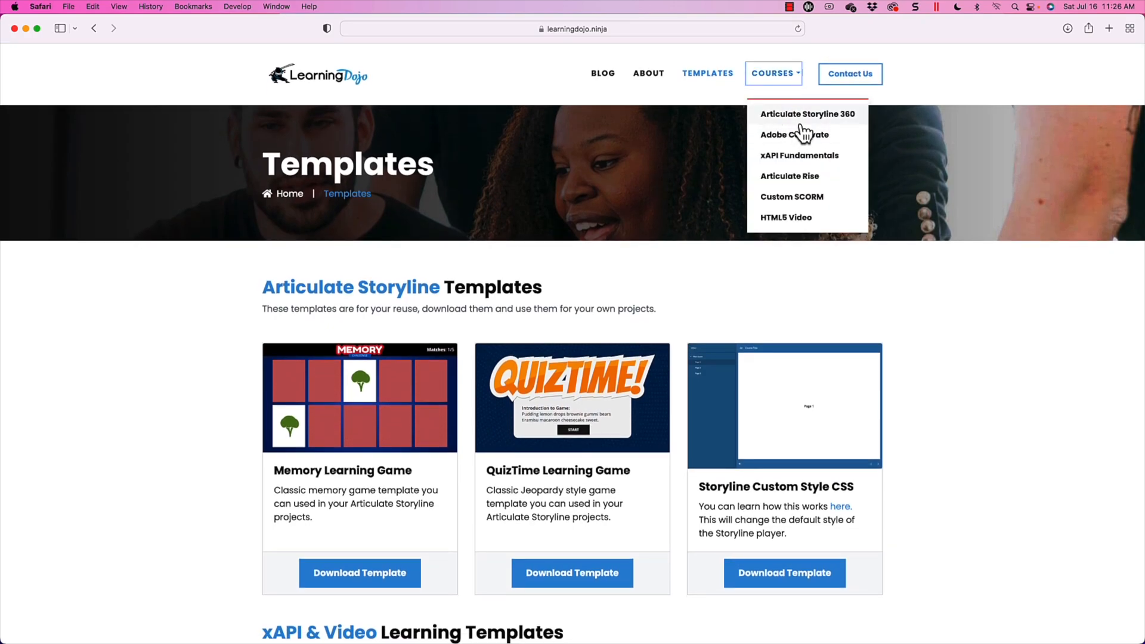
pyautogui.moveTo(806, 170)
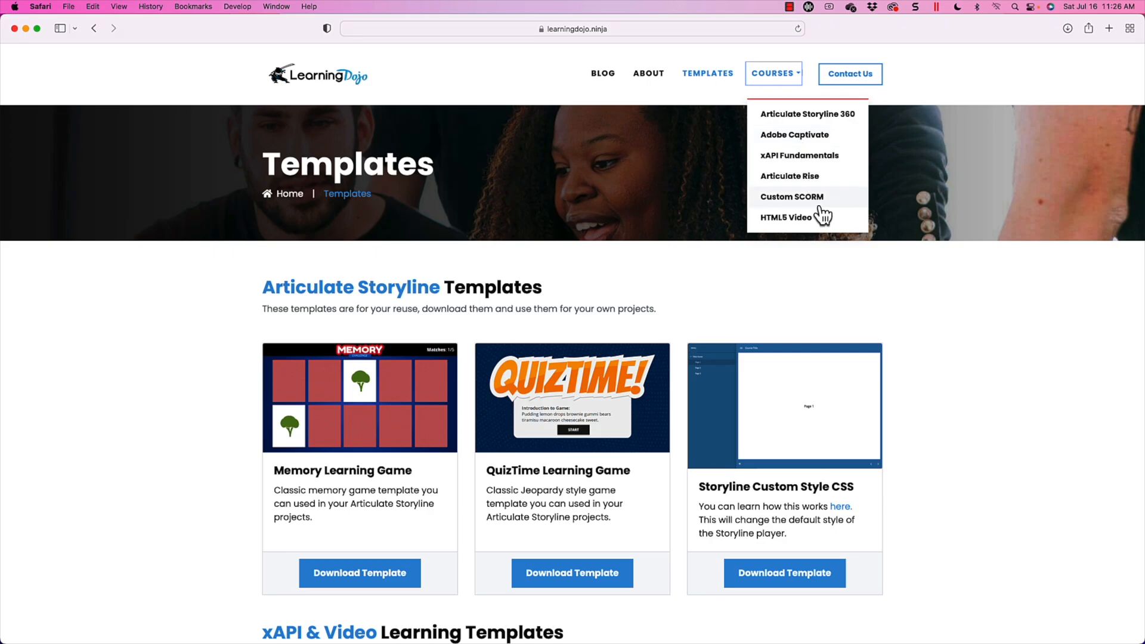
pyautogui.moveTo(848, 270)
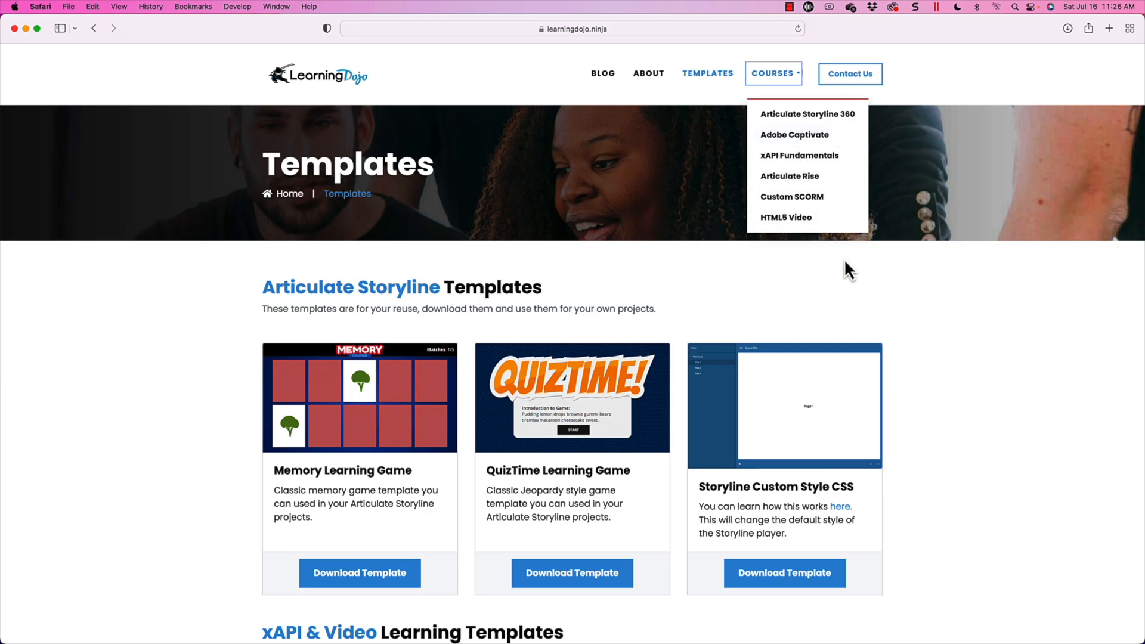